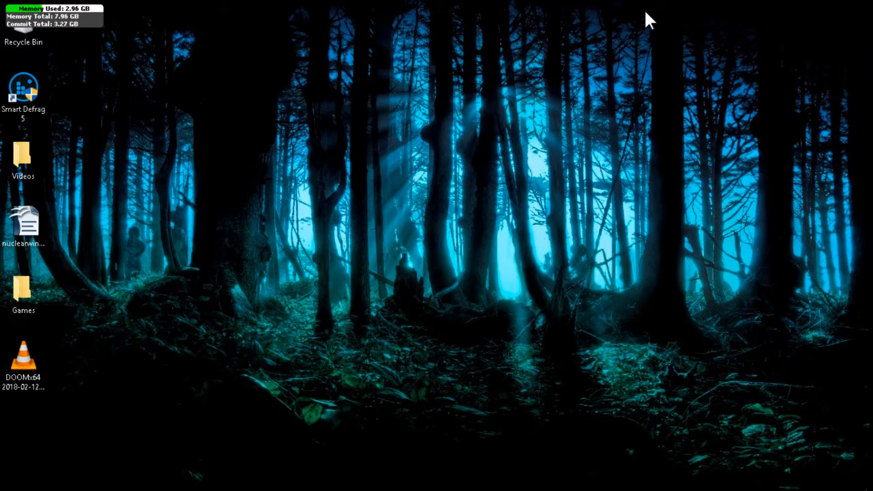
pyautogui.moveTo(556, 113)
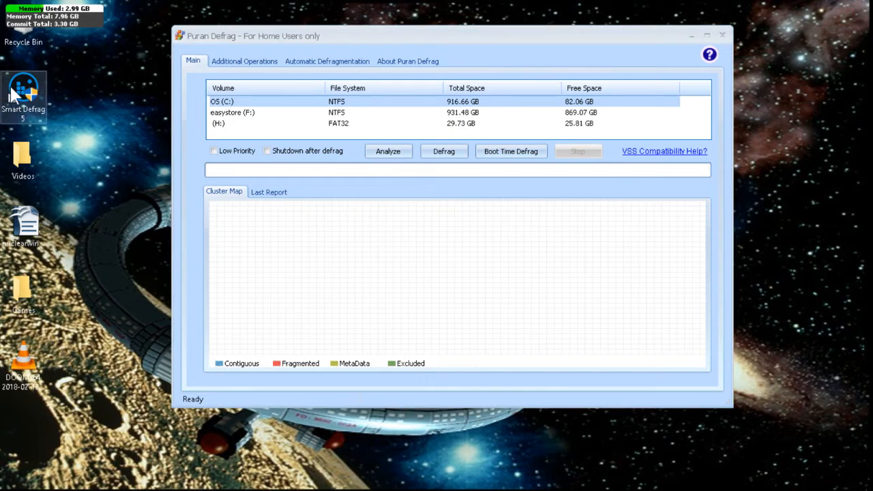
pyautogui.moveTo(33, 113)
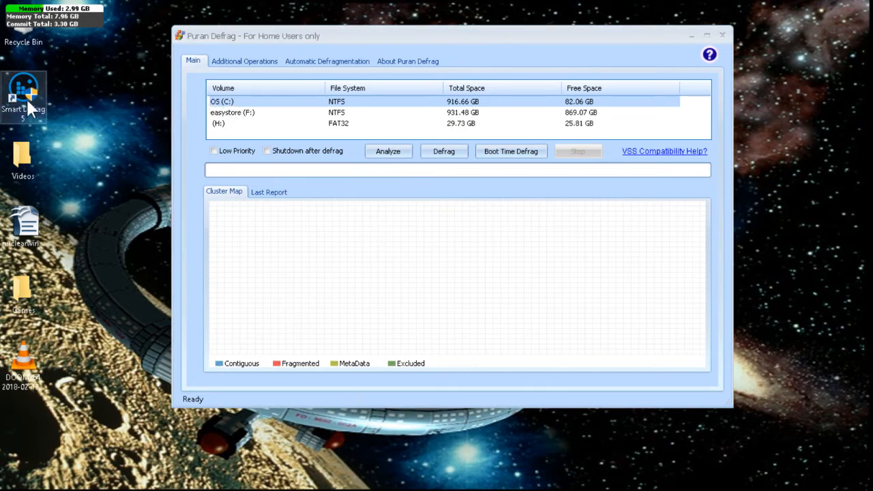
pyautogui.moveTo(24, 102)
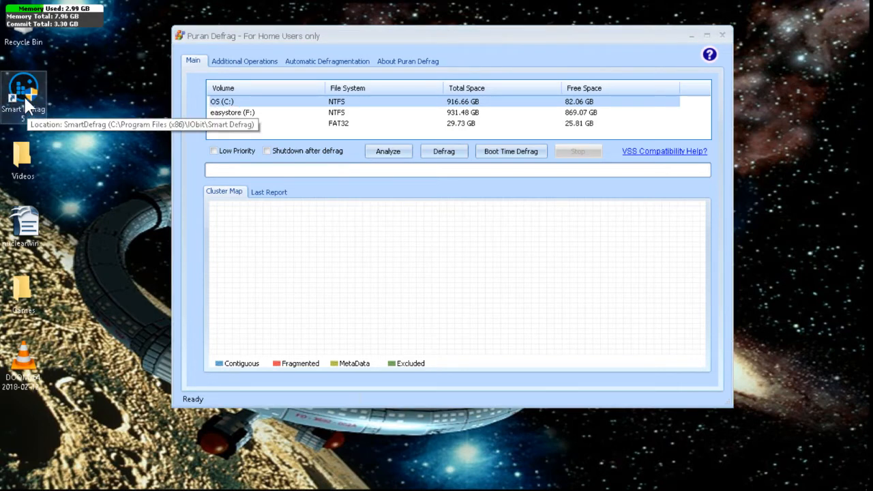
pyautogui.moveTo(248, 113)
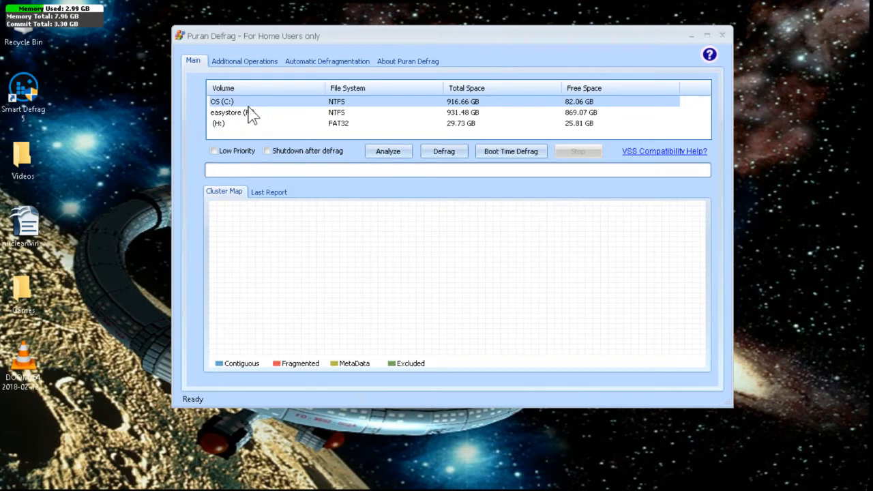
pyautogui.moveTo(233, 117)
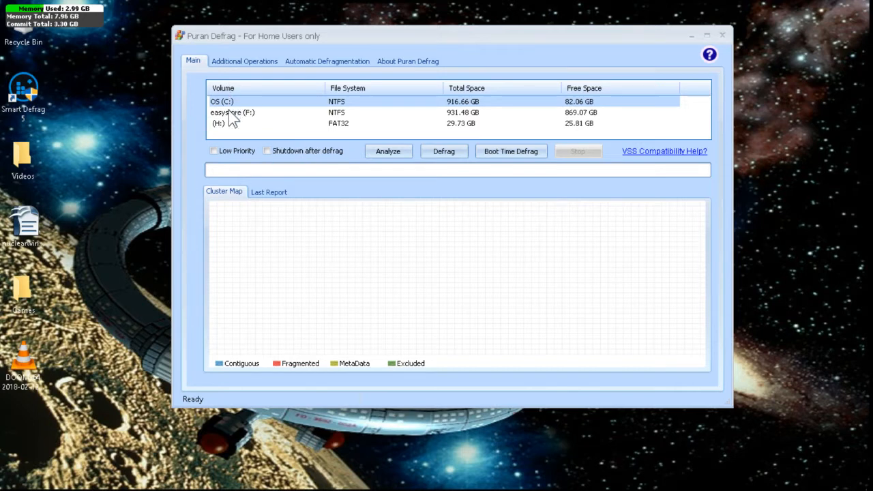
# Show Additional Operations: gap filling, directory optimisation, temp-file space and PIOZR boost enabled
pyautogui.click(244, 61)
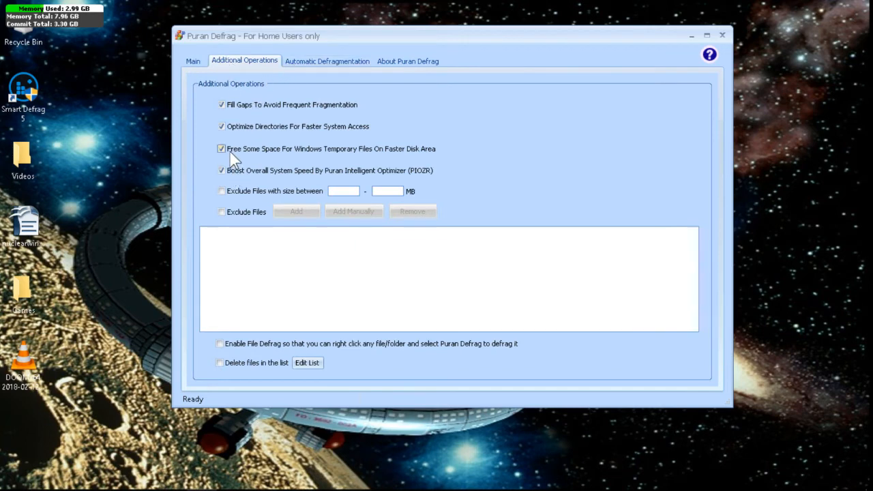
pyautogui.click(221, 148)
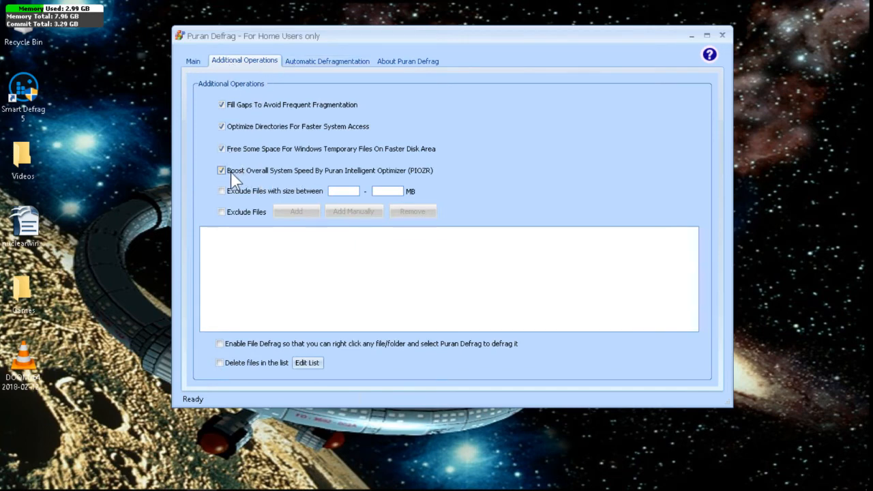
pyautogui.moveTo(285, 179)
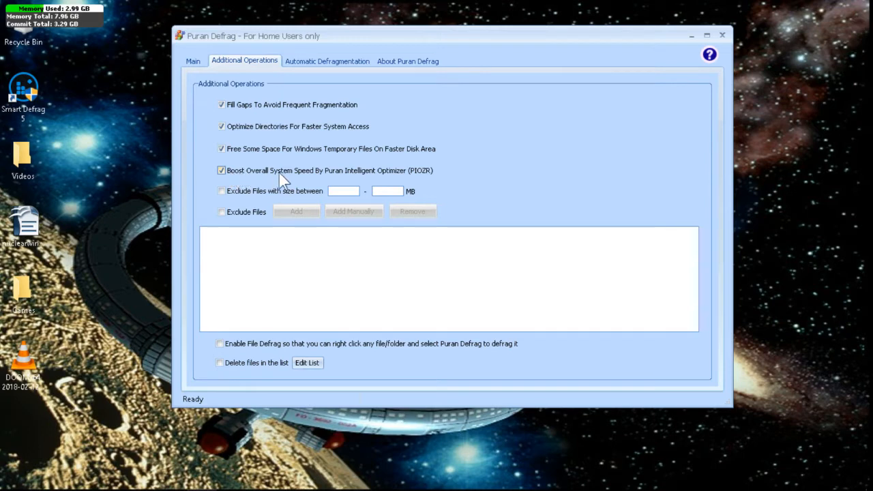
pyautogui.moveTo(374, 179)
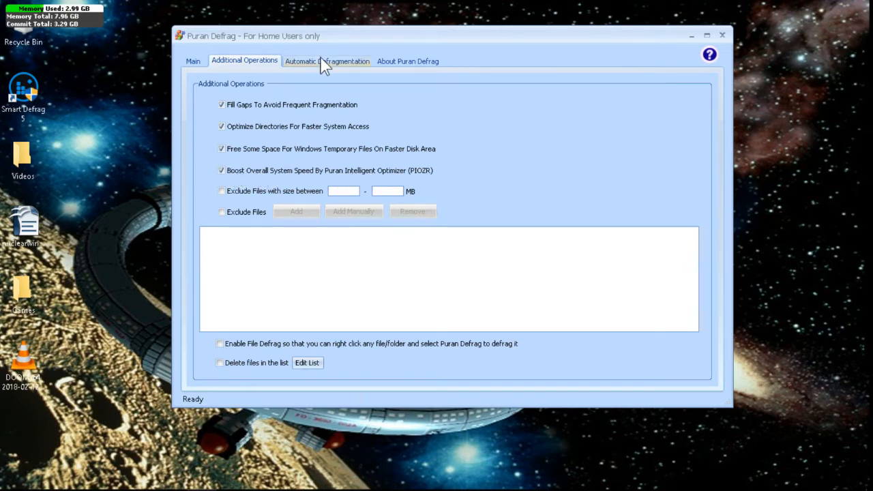
# Check the empty Automatic Defragmentation schedule and version 7.7 About page, then return to Main
pyautogui.click(327, 60)
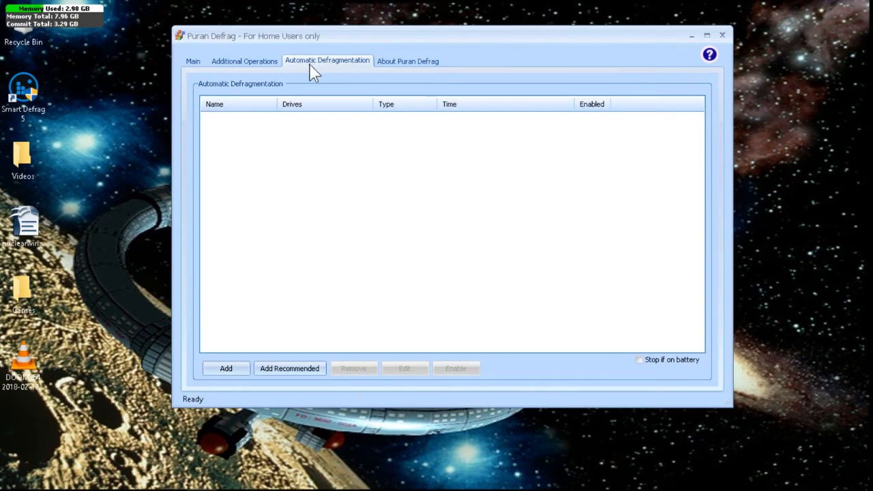
pyautogui.click(407, 60)
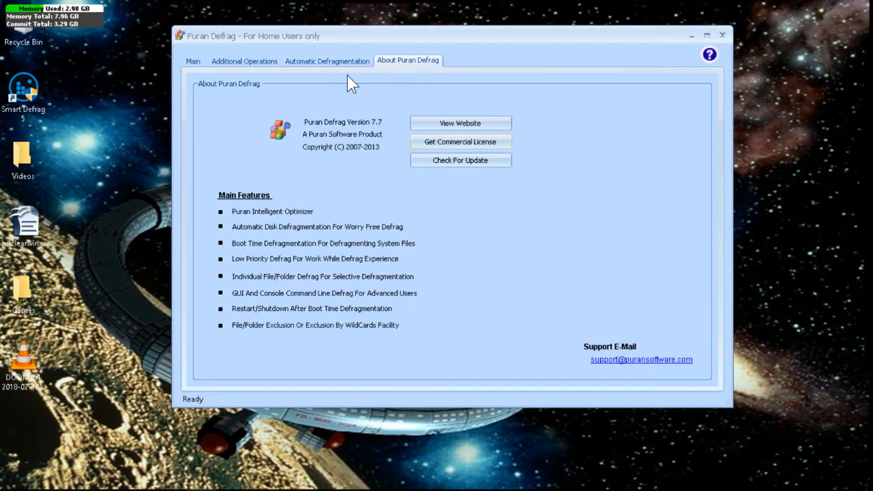
pyautogui.moveTo(360, 175)
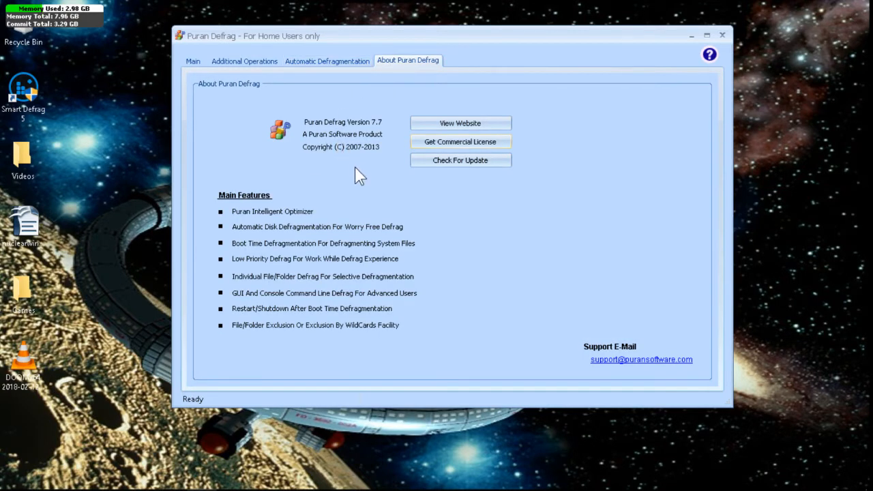
pyautogui.click(193, 61)
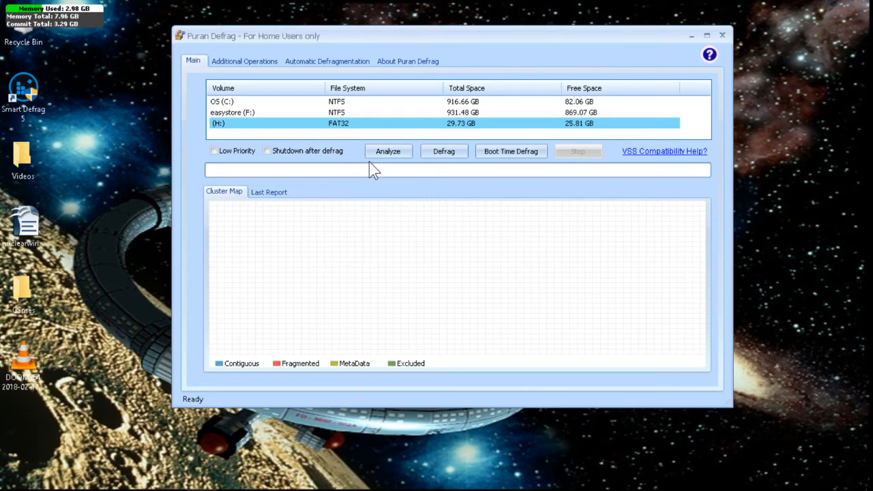
pyautogui.moveTo(348, 102)
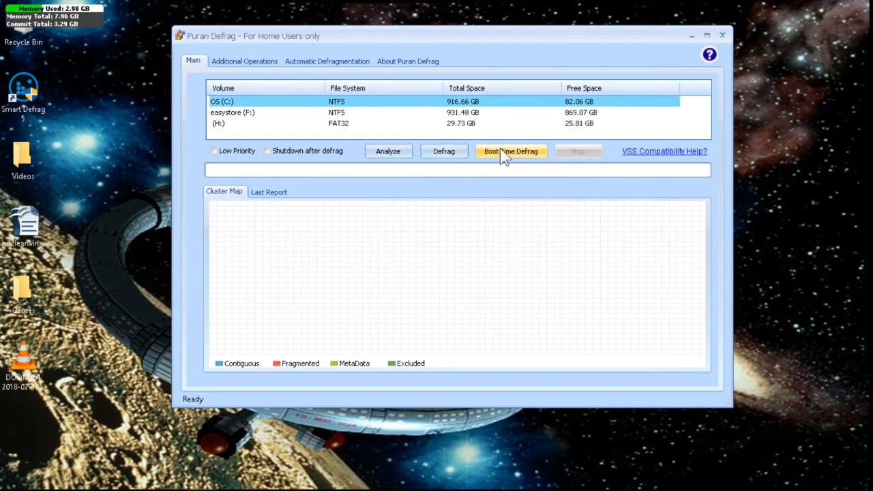
# Open the Boot Time Defrag dropdown to list its restart, shutdown and disk-check options
pyautogui.click(510, 151)
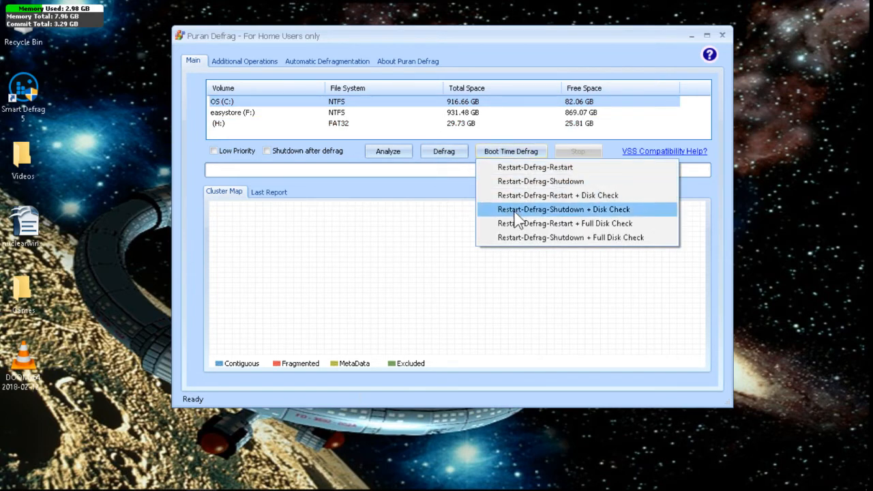
pyautogui.moveTo(534, 227)
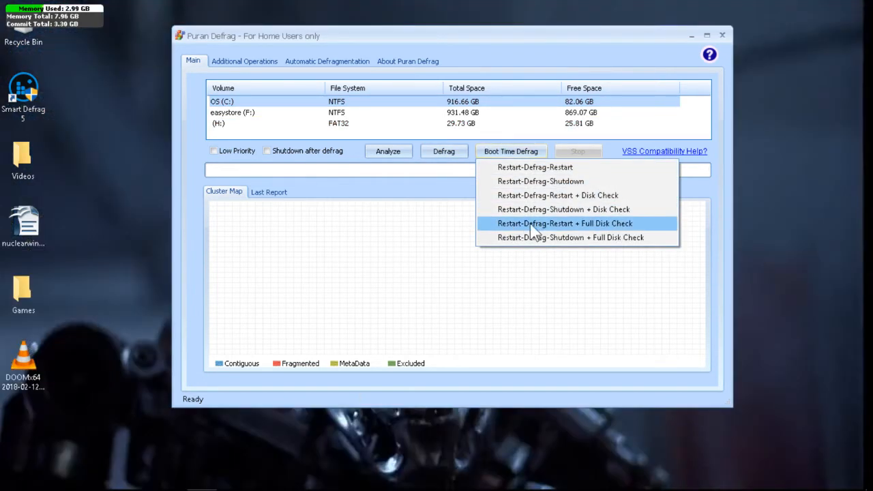
pyautogui.moveTo(473, 178)
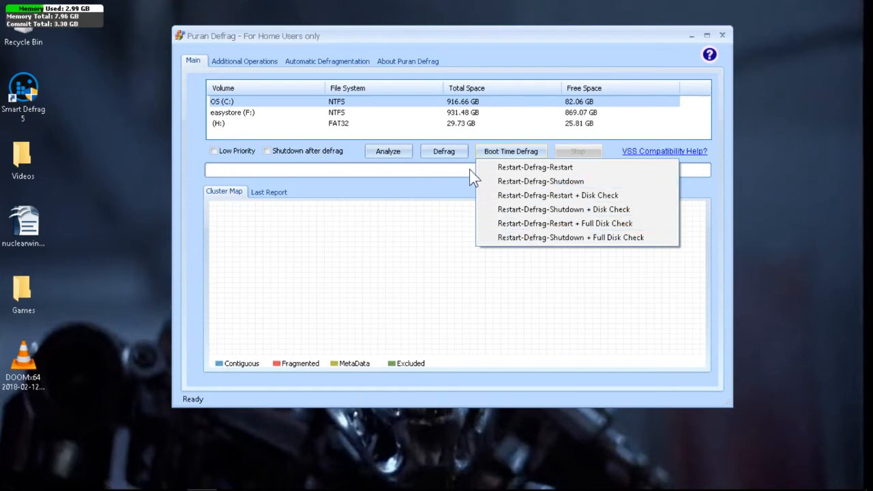
pyautogui.moveTo(427, 164)
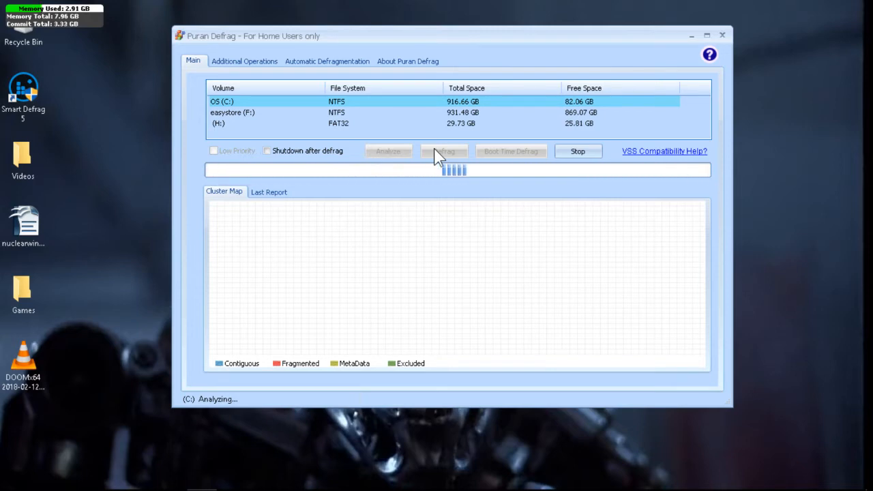
pyautogui.moveTo(474, 143)
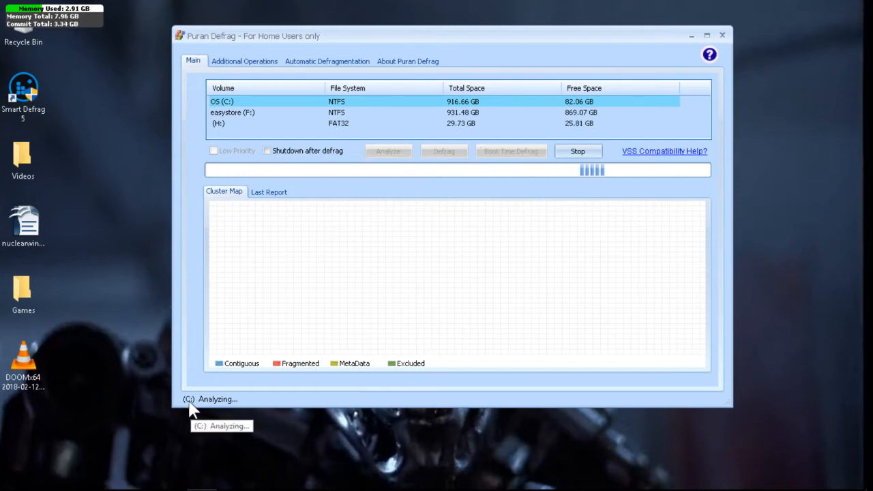
pyautogui.moveTo(368, 453)
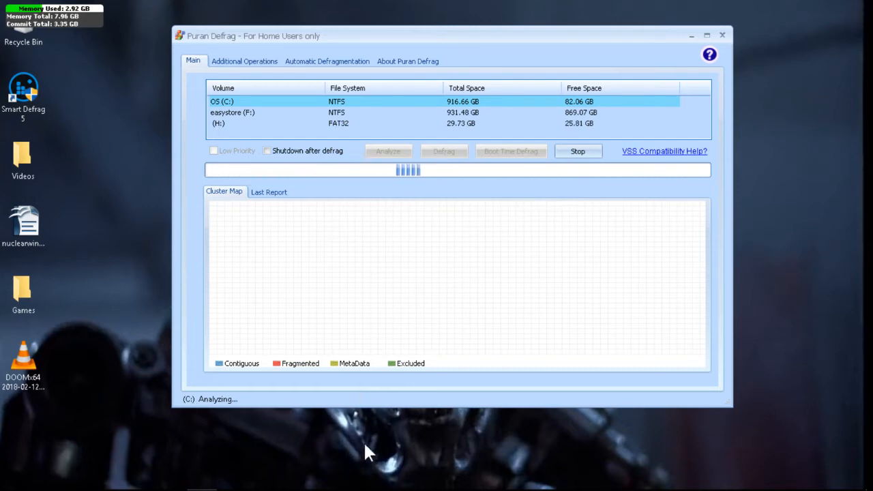
pyautogui.moveTo(341, 303)
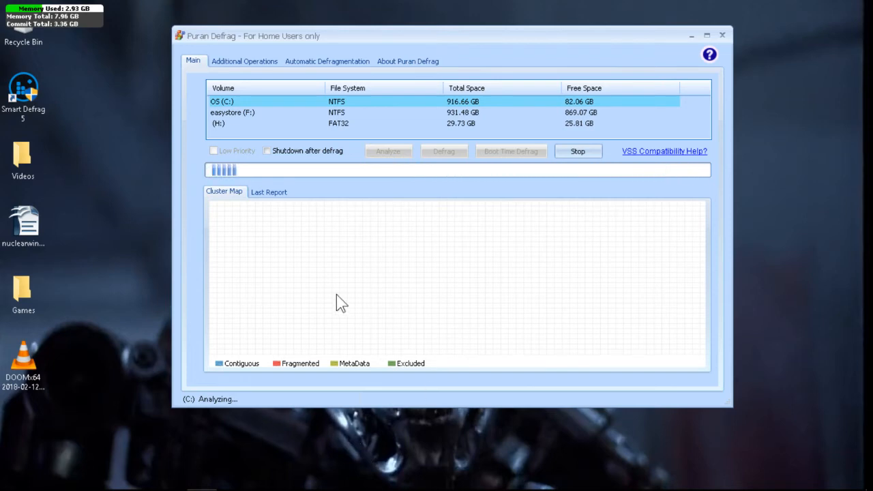
pyautogui.moveTo(361, 217)
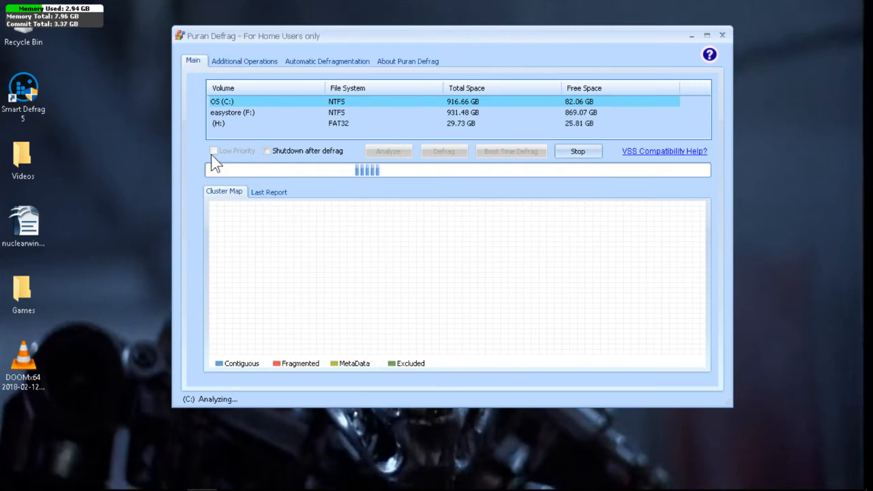
pyautogui.moveTo(201, 235)
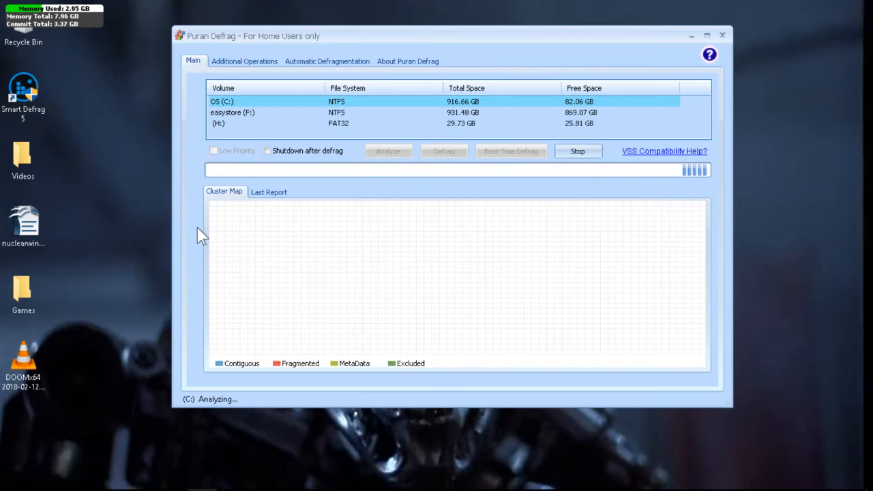
pyautogui.moveTo(300, 211)
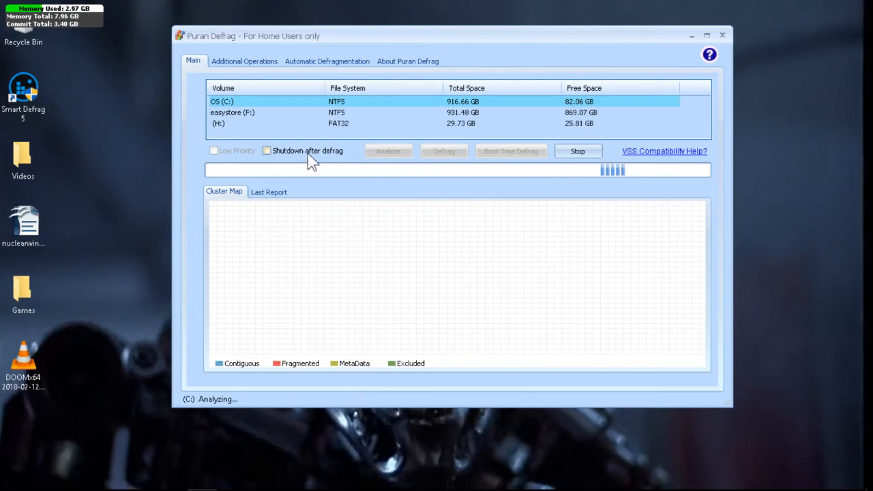
pyautogui.moveTo(339, 158)
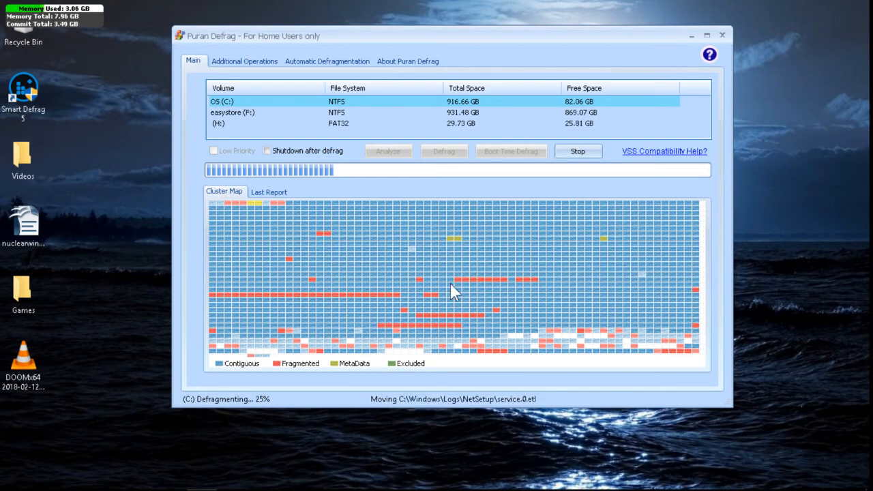
pyautogui.moveTo(411, 278)
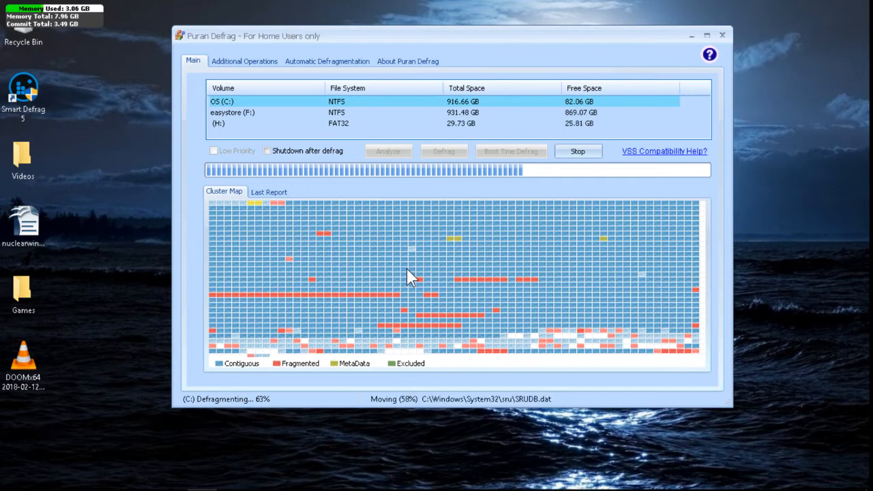
pyautogui.moveTo(331, 229)
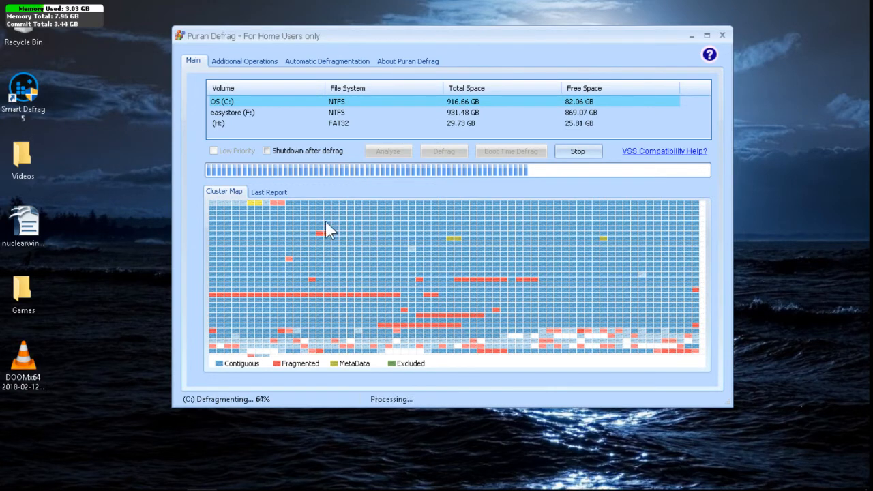
pyautogui.moveTo(283, 150)
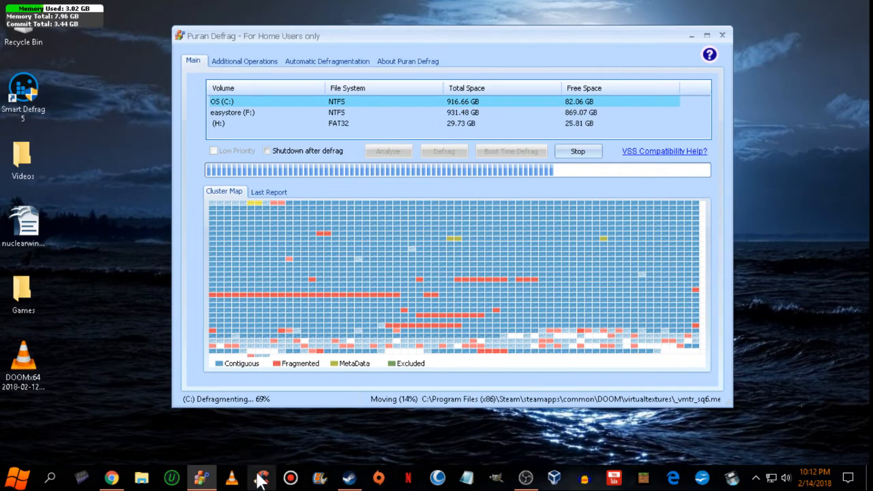
pyautogui.moveTo(261, 477)
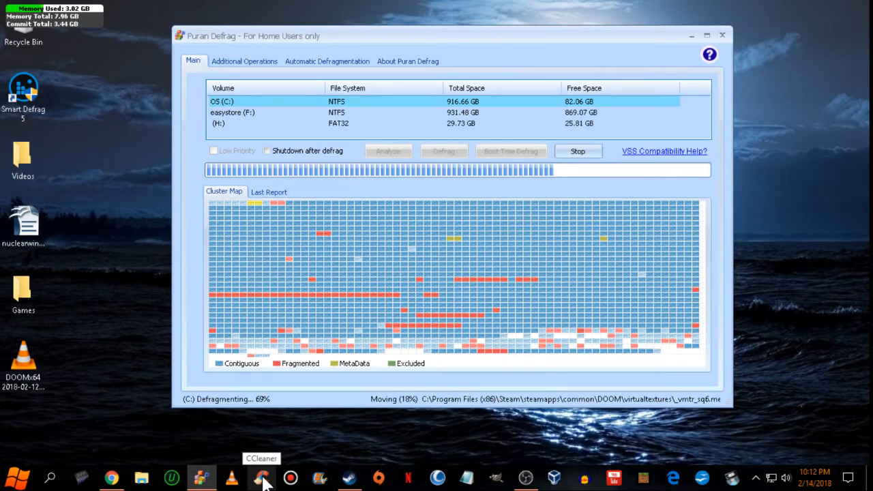
pyautogui.moveTo(264, 362)
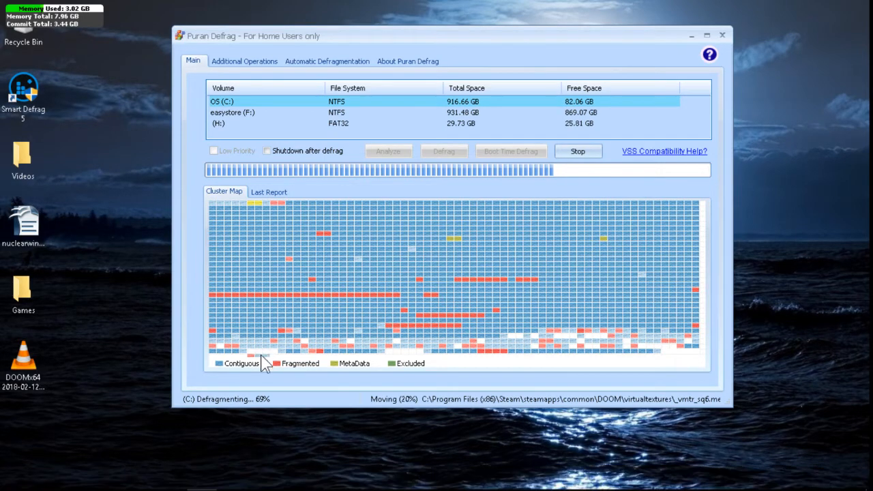
pyautogui.moveTo(297, 294)
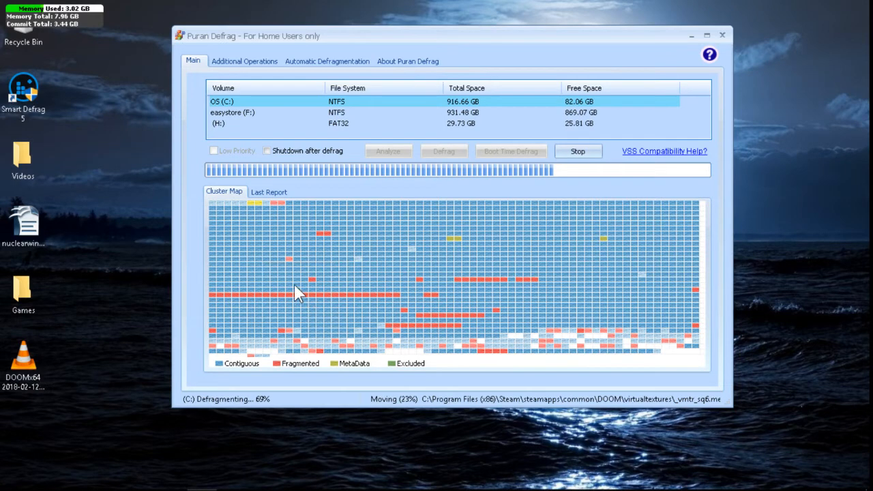
pyautogui.moveTo(513, 402)
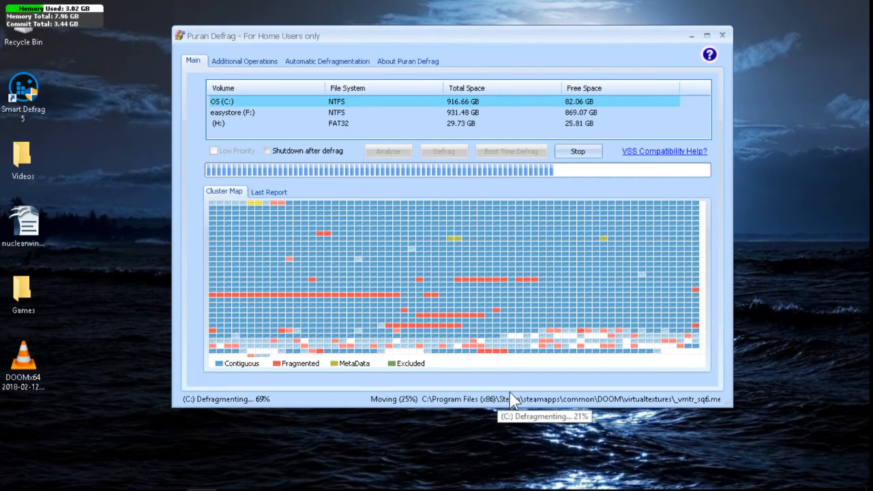
pyautogui.moveTo(610, 421)
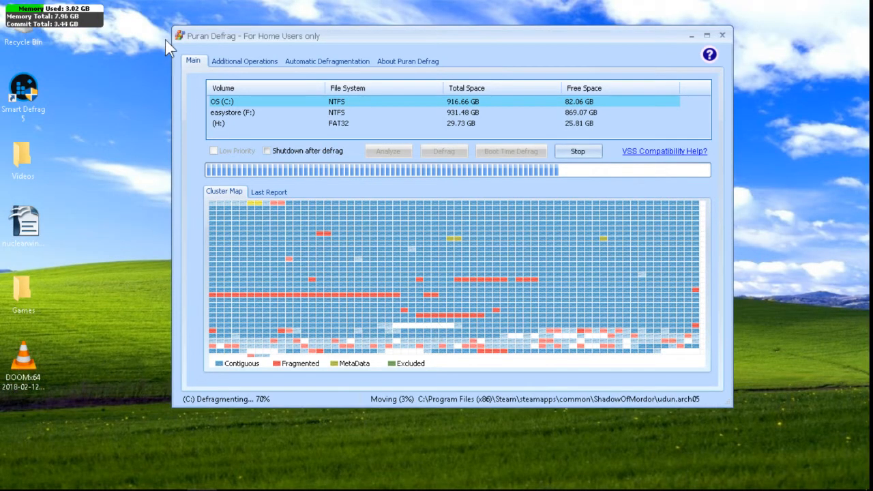
pyautogui.click(244, 61)
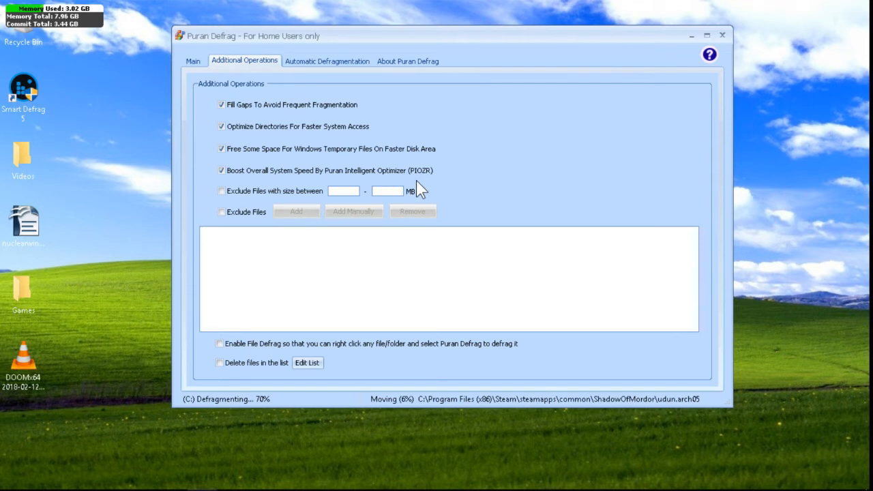
pyautogui.click(193, 60)
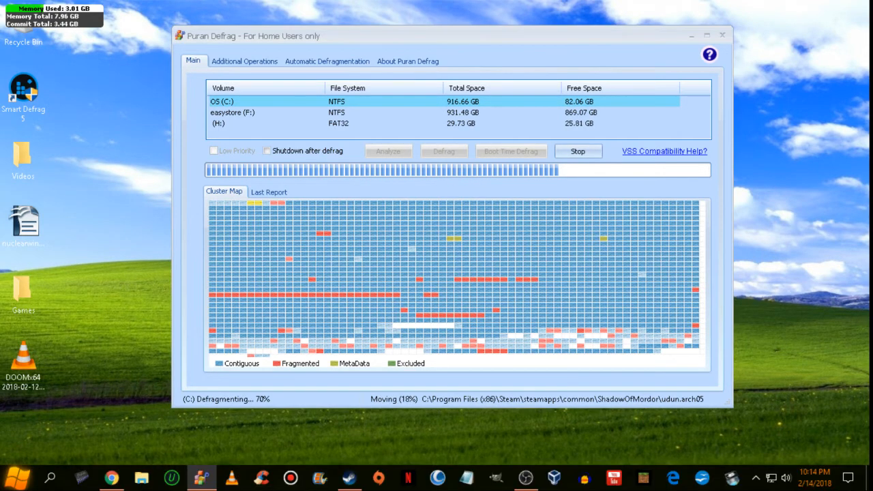
# Launch Optimize Drives via Start search 'defrag' and inspect the H: and RECOVERY drives
pyautogui.click(13, 476)
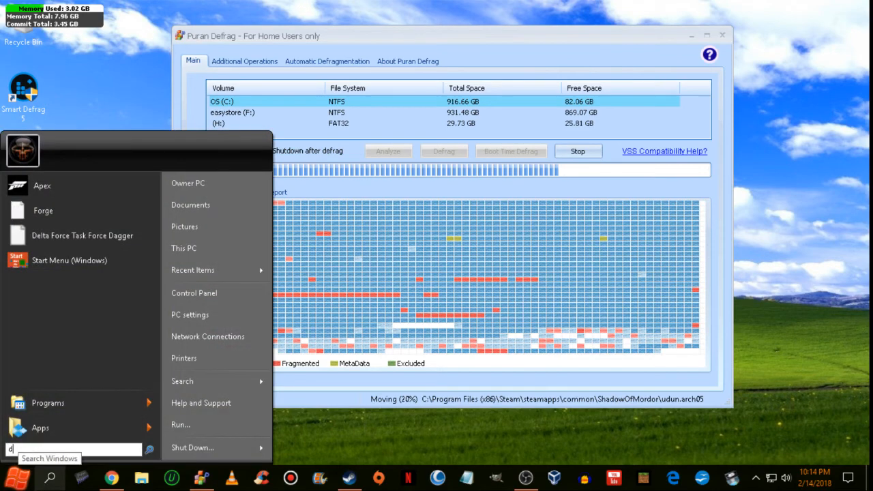
pyautogui.write('efrag')
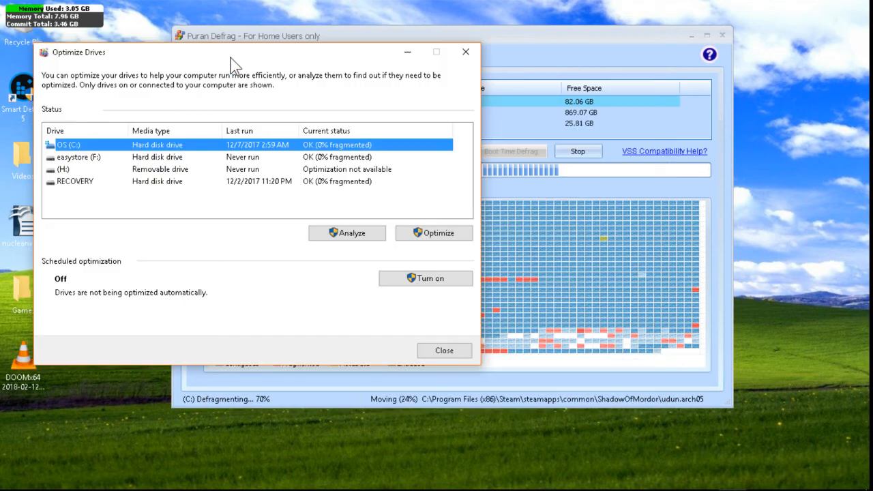
pyautogui.moveTo(386, 303)
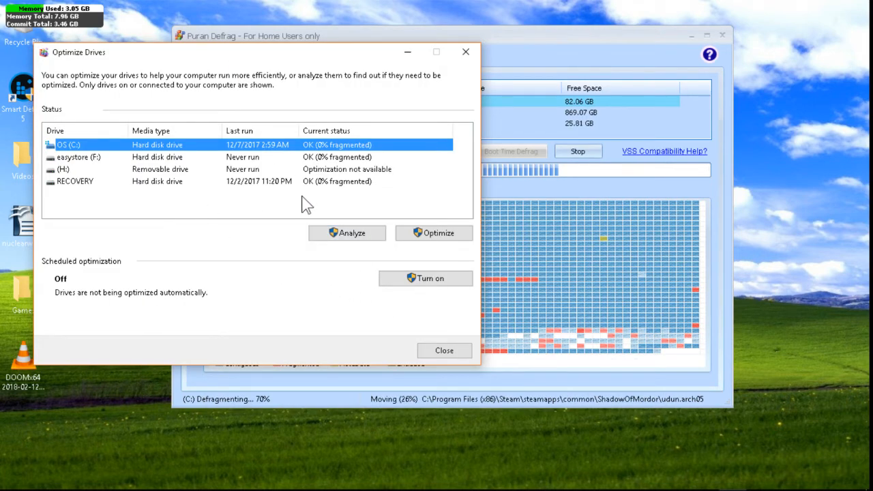
pyautogui.moveTo(143, 171)
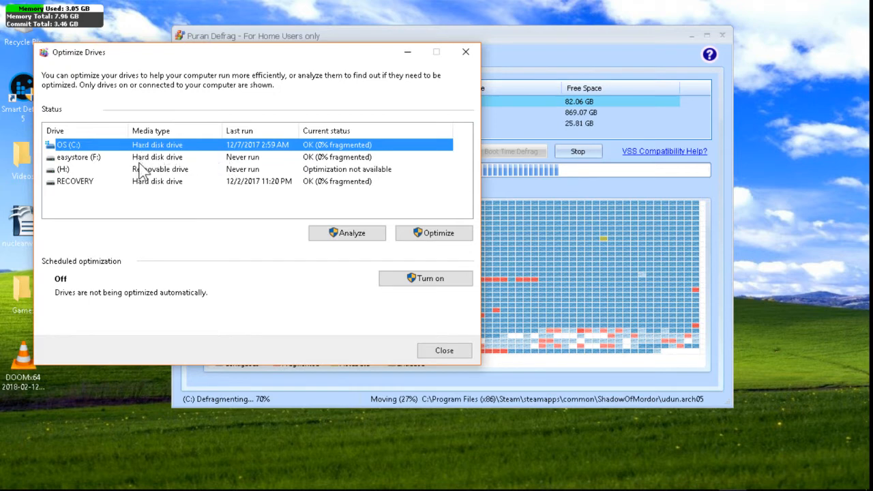
pyautogui.moveTo(174, 210)
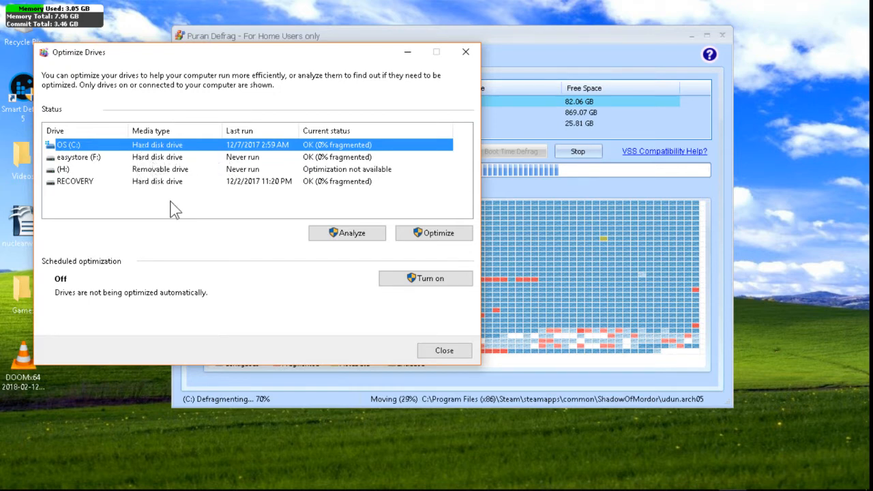
pyautogui.moveTo(184, 186)
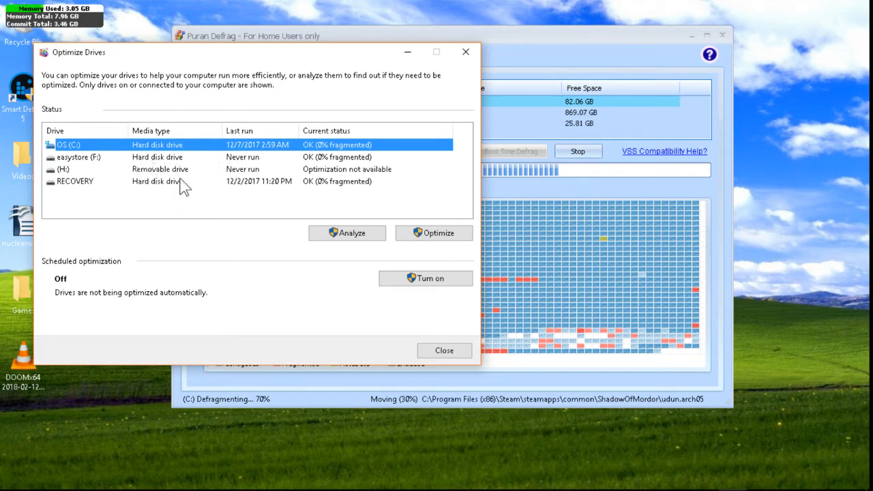
pyautogui.moveTo(206, 193)
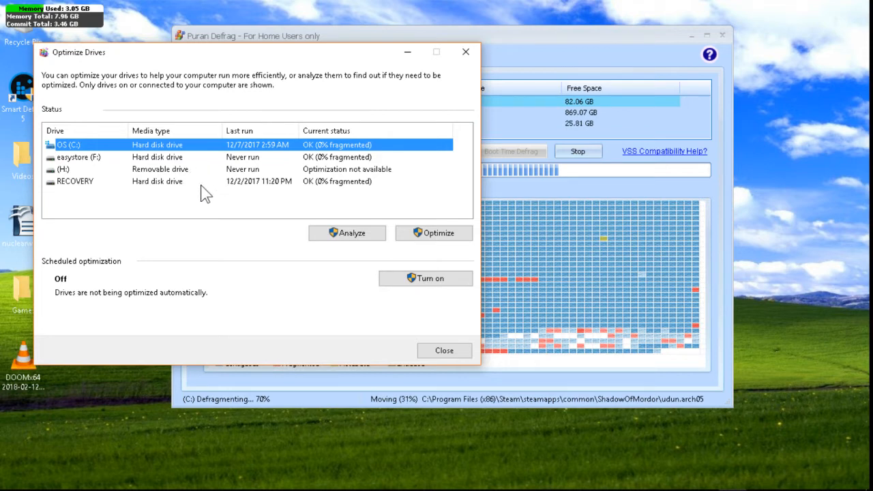
pyautogui.moveTo(227, 181)
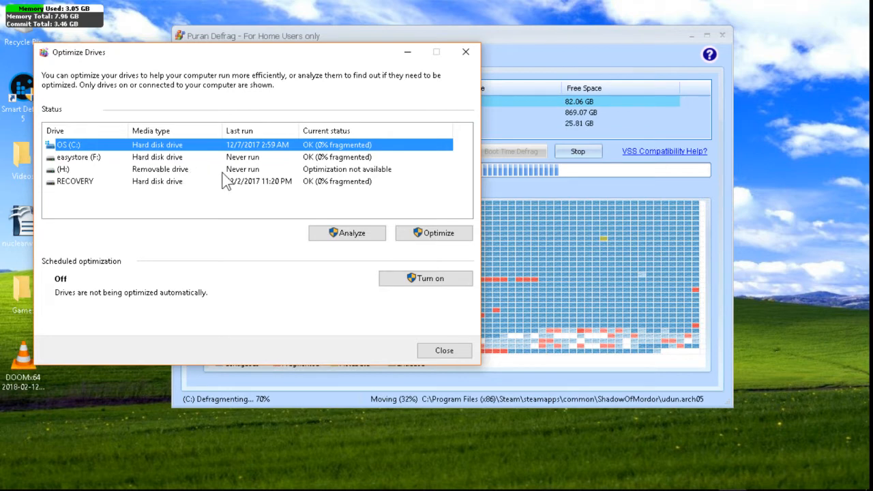
pyautogui.moveTo(283, 158)
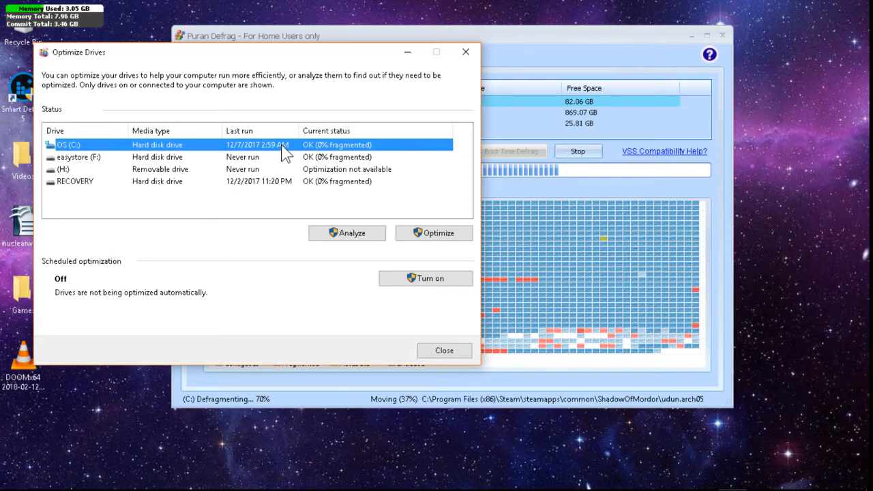
pyautogui.moveTo(276, 149)
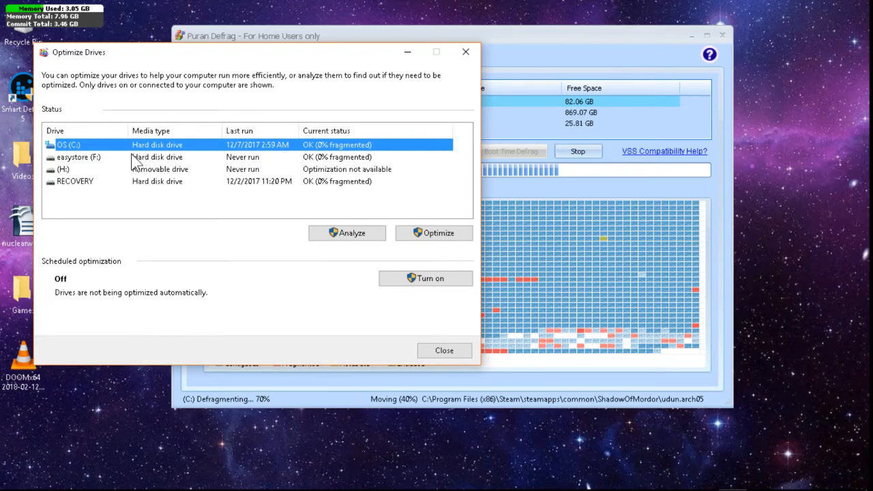
pyautogui.click(160, 170)
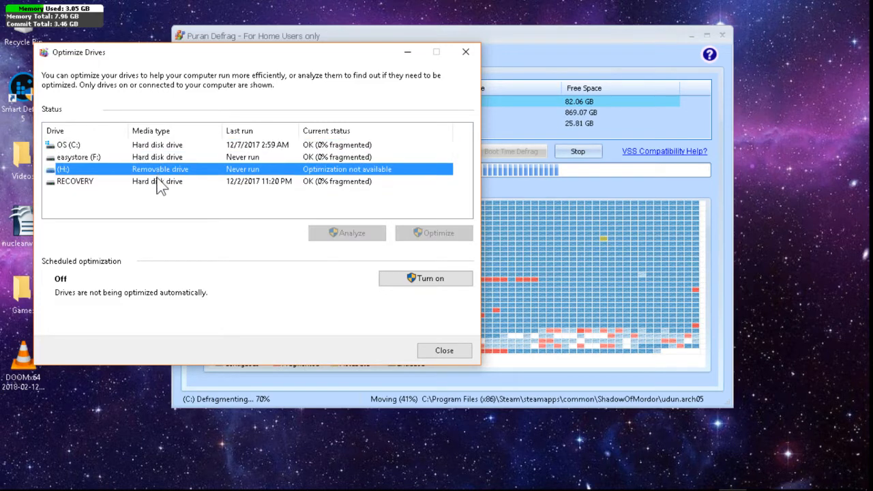
pyautogui.click(75, 181)
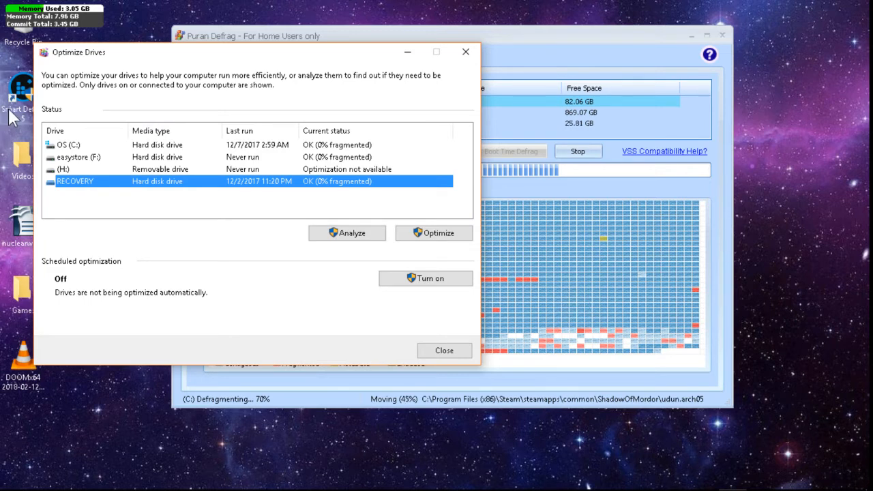
pyautogui.moveTo(356, 263)
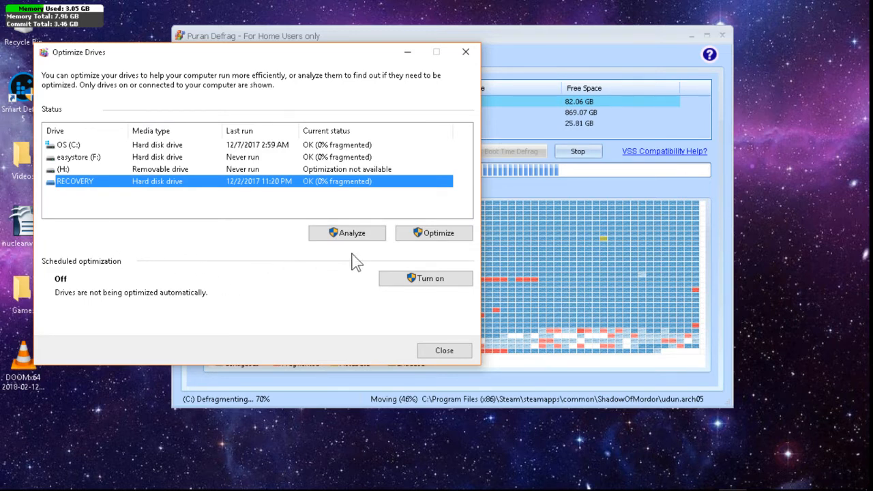
pyautogui.moveTo(296, 191)
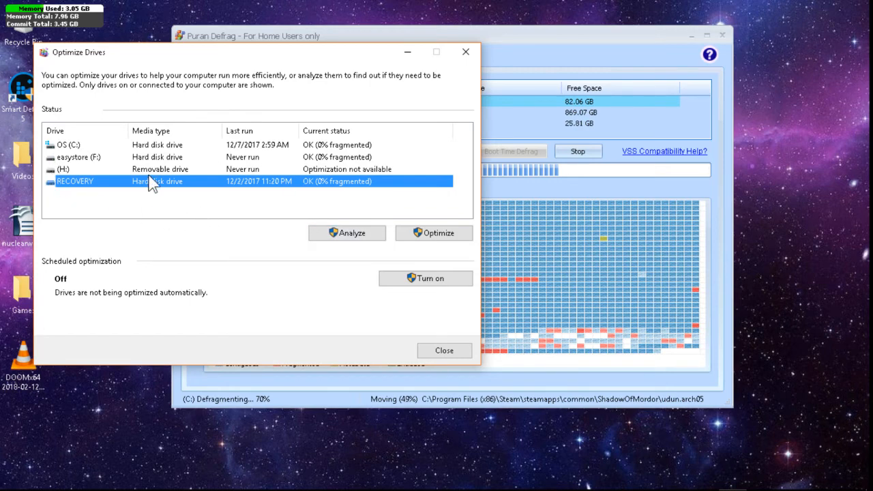
# Close Windows Optimize Drives, leaving Puran Defrag defragmenting C: at 70%
pyautogui.click(443, 350)
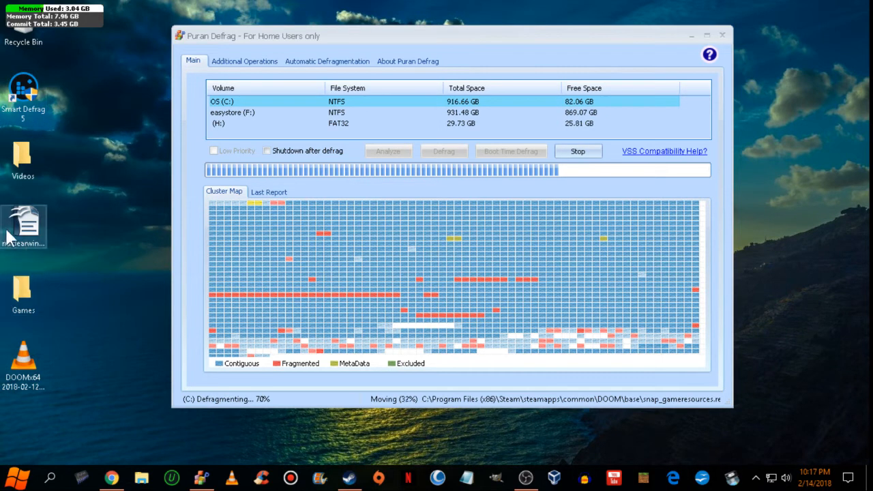
# Show the Additional Operations tab with four optimization options checked during defragmentation
pyautogui.click(23, 229)
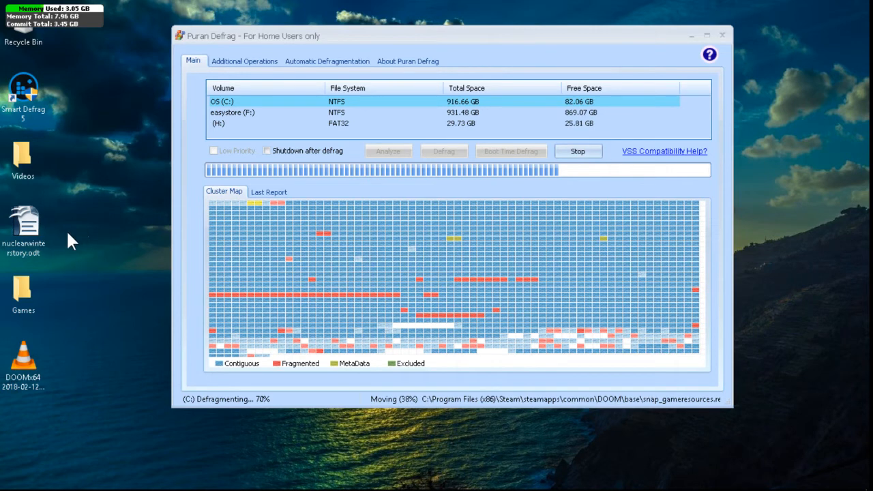
pyautogui.moveTo(27, 225)
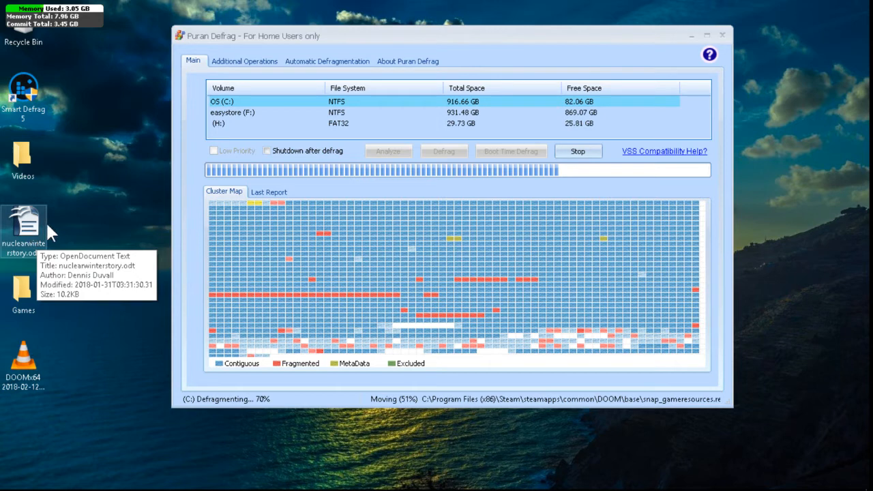
pyautogui.moveTo(168, 234)
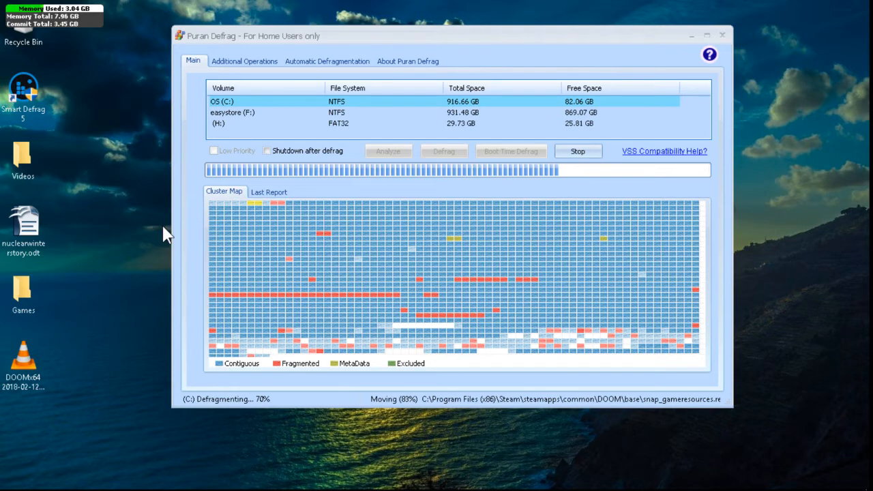
pyautogui.moveTo(253, 411)
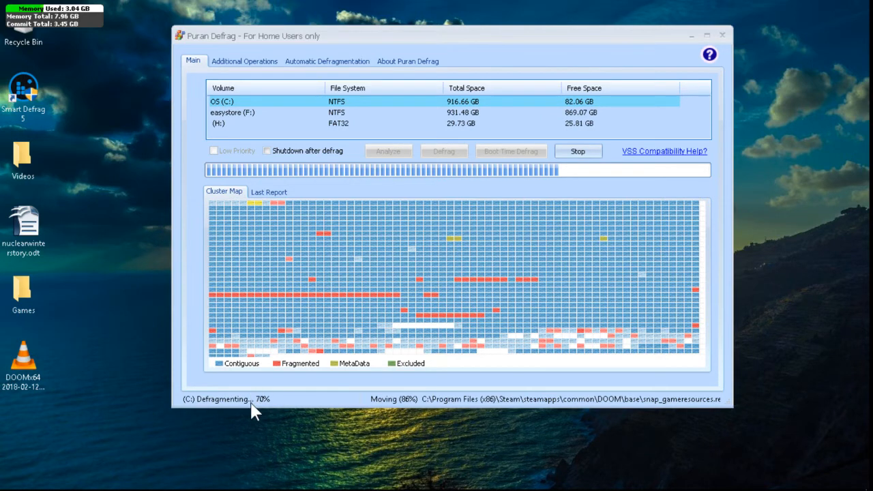
pyautogui.moveTo(273, 430)
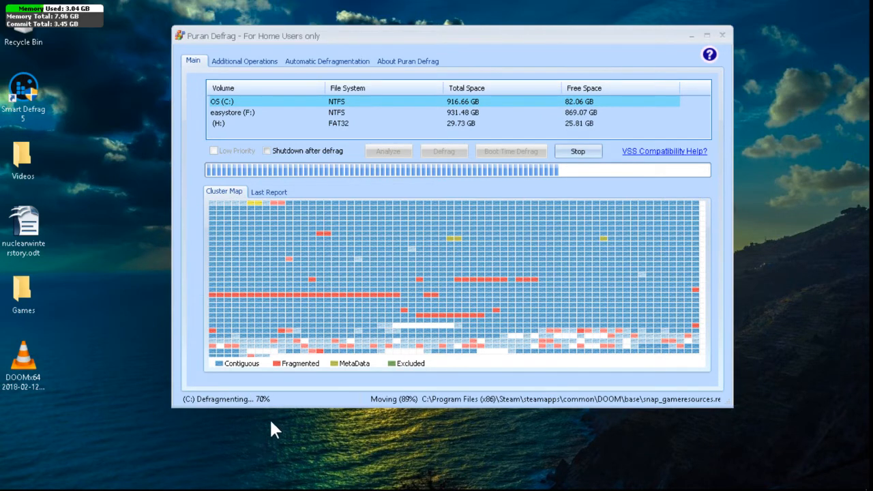
pyautogui.moveTo(198, 401)
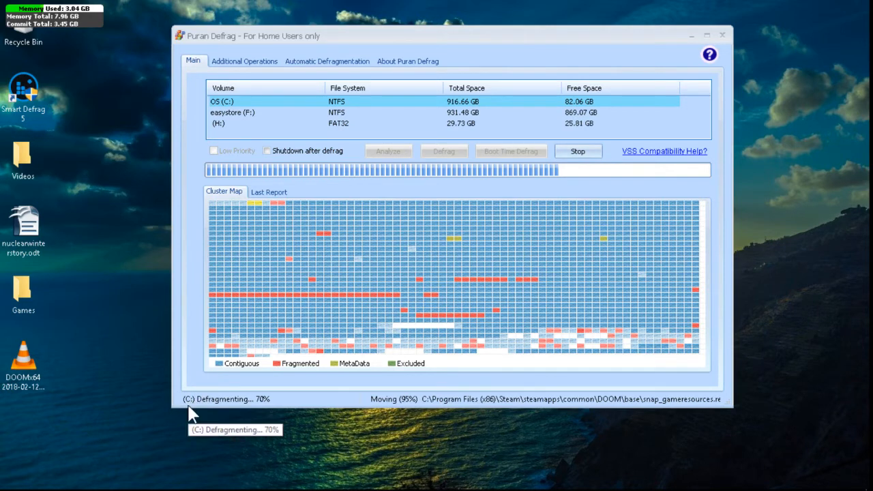
pyautogui.moveTo(542, 169)
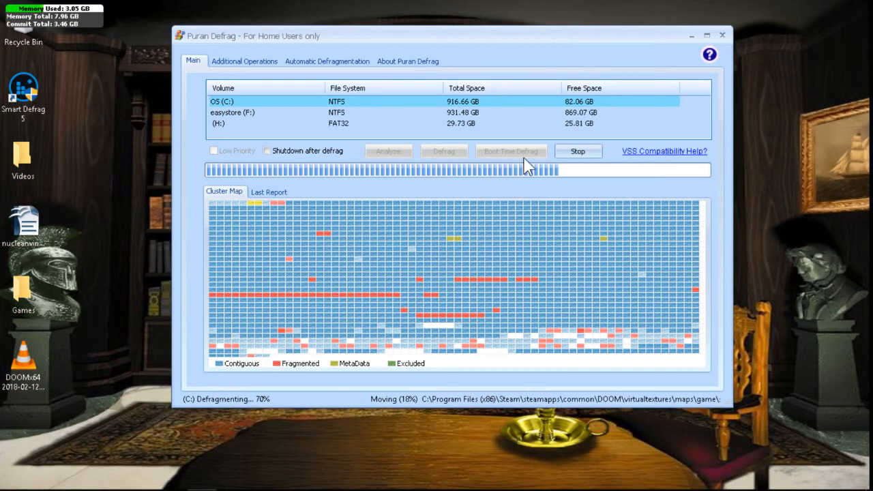
pyautogui.moveTo(506, 159)
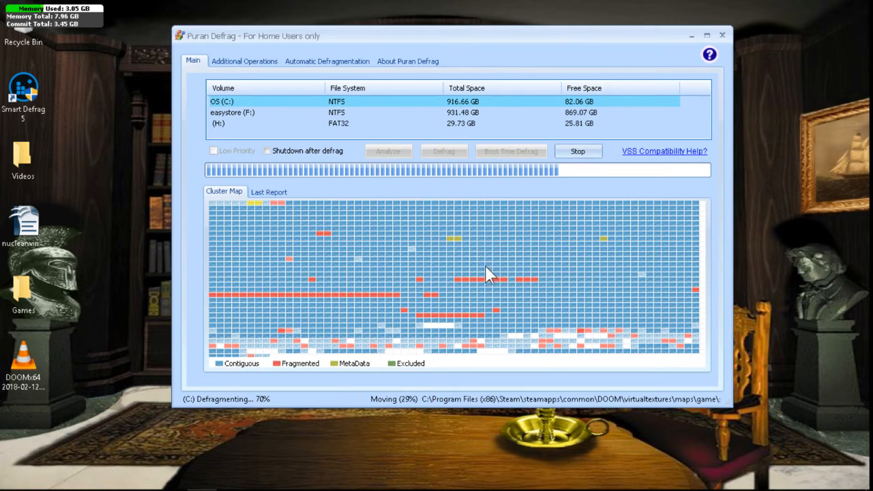
pyautogui.moveTo(457, 270)
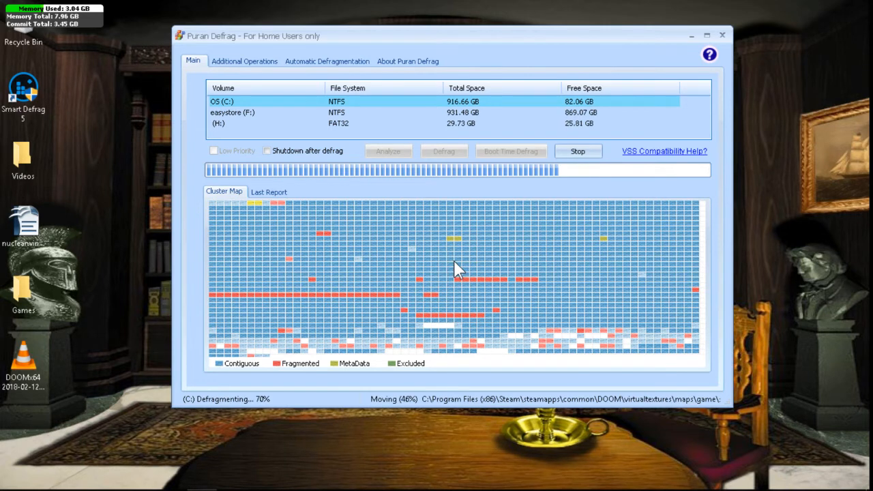
pyautogui.moveTo(190, 108)
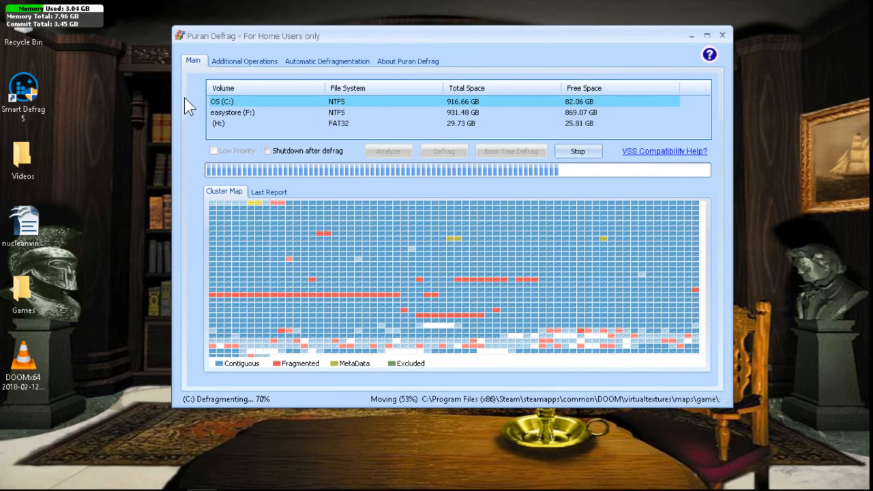
pyautogui.click(244, 60)
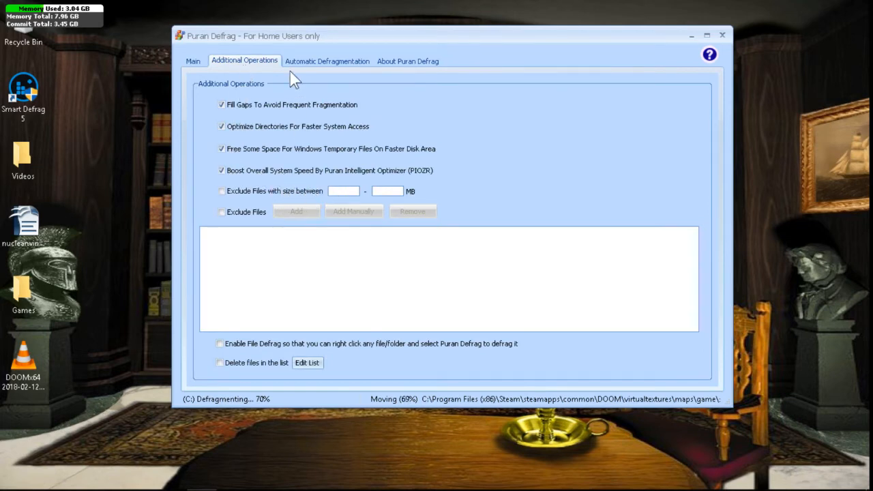
# Show the Automatic Defragmentation tab, which lists no scheduled tasks
pyautogui.click(327, 61)
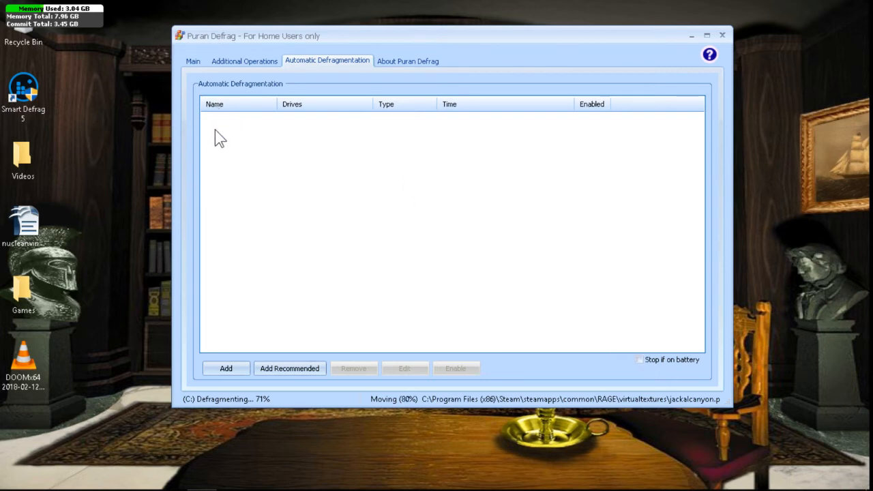
pyautogui.moveTo(287, 154)
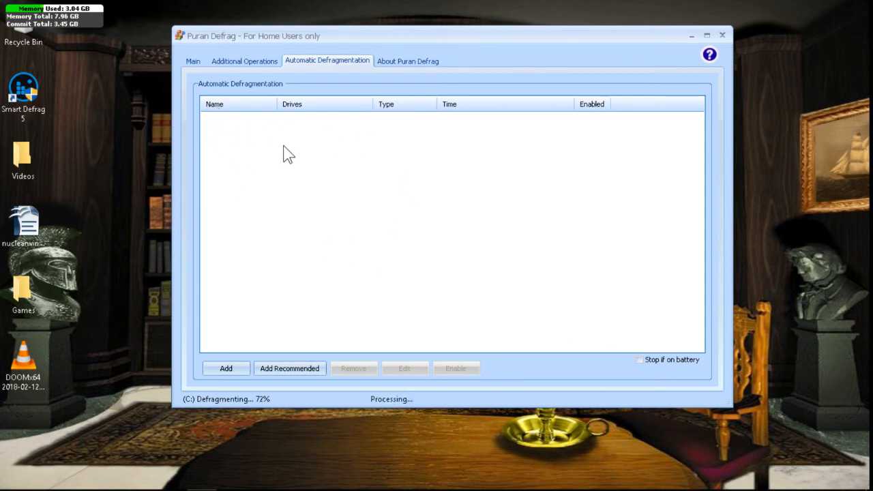
pyautogui.moveTo(310, 131)
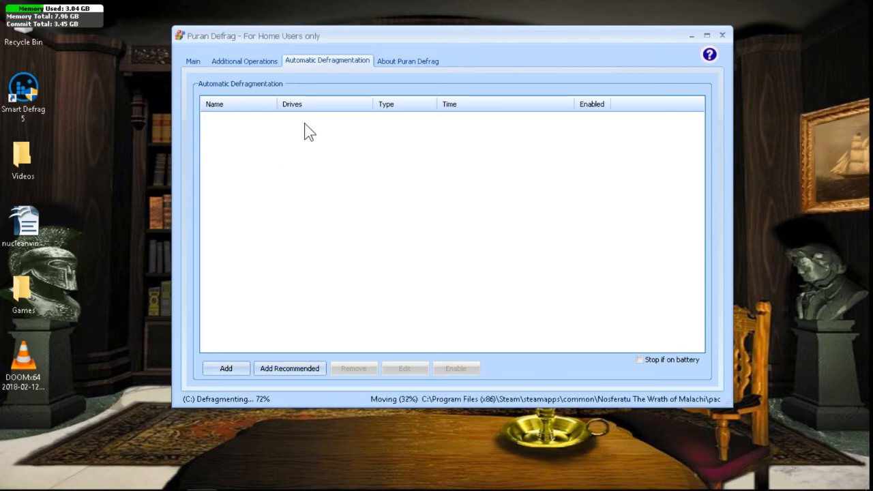
pyautogui.moveTo(252, 135)
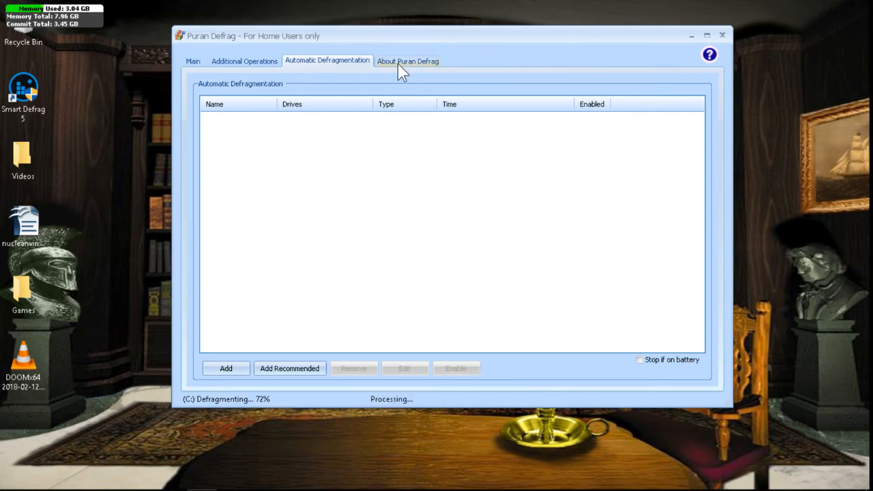
# Show the About Puran Defrag tab with version 7.7 and its main features
pyautogui.click(407, 61)
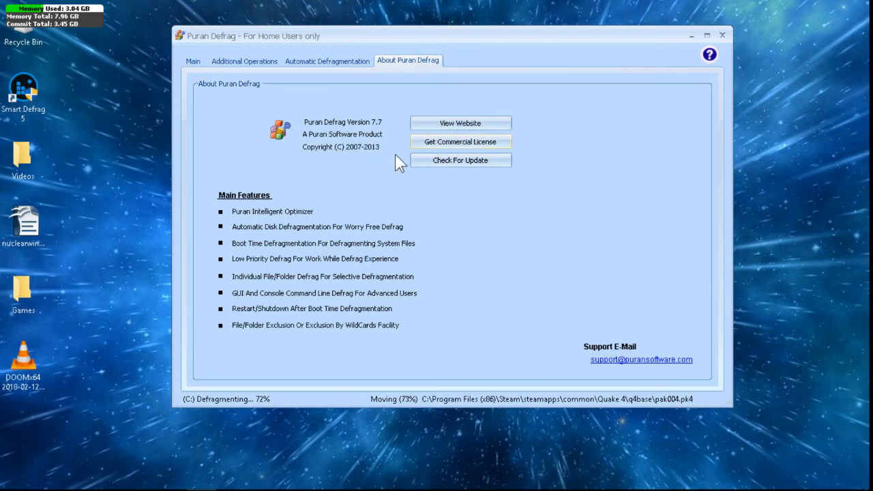
pyautogui.moveTo(435, 142)
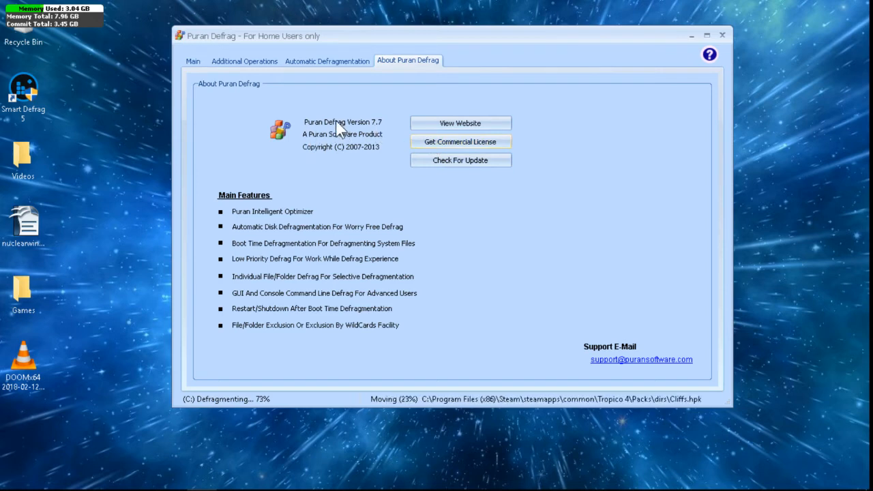
pyautogui.moveTo(213, 76)
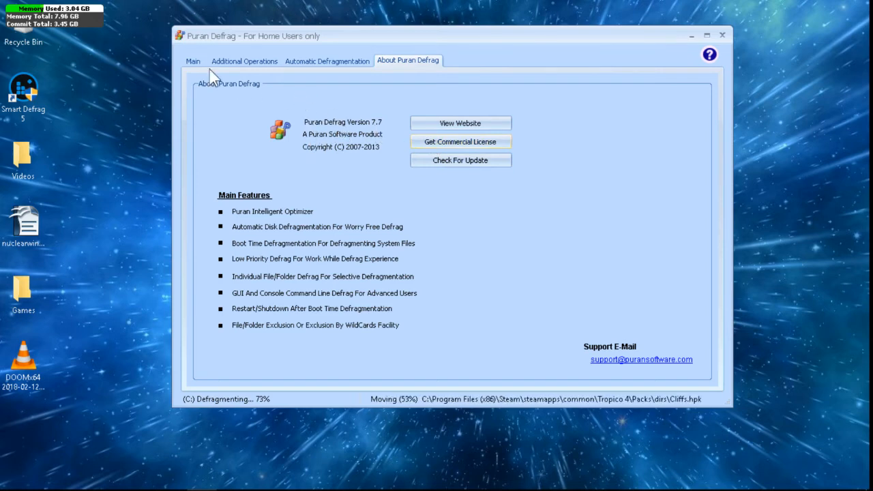
# Return to the Main tab's drive list and cluster map as C: reaches 75%
pyautogui.click(193, 61)
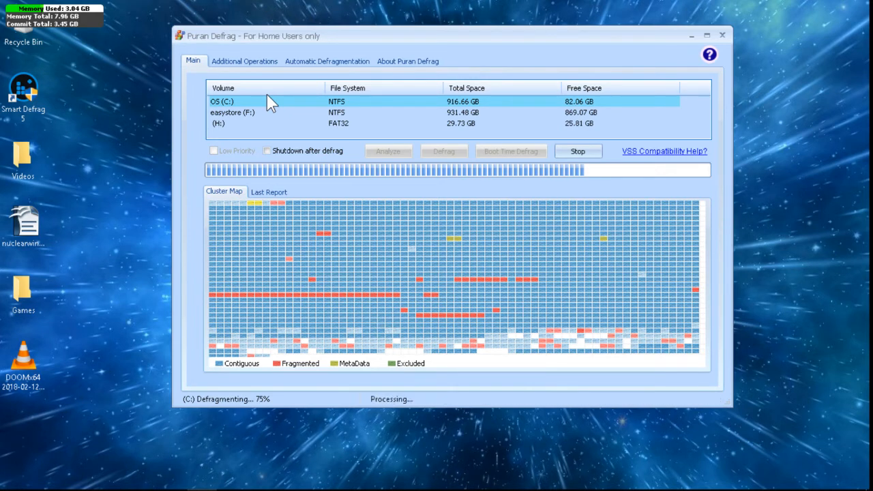
pyautogui.moveTo(503, 247)
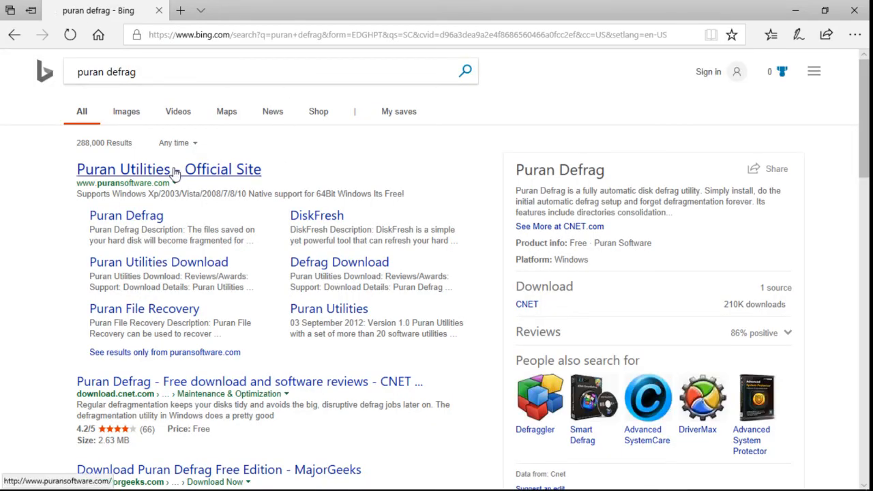
# Open Puran Software's Puran Defrag page from the Bing 'puran defrag' results
pyautogui.click(168, 169)
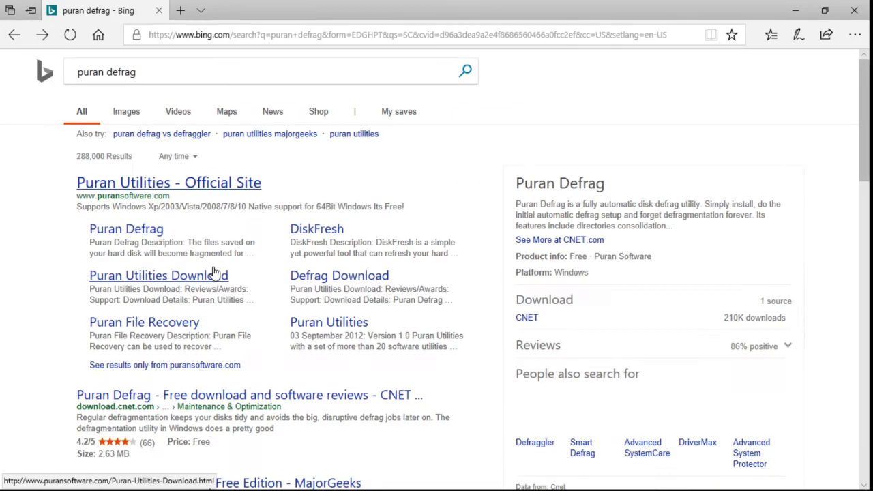
pyautogui.click(157, 275)
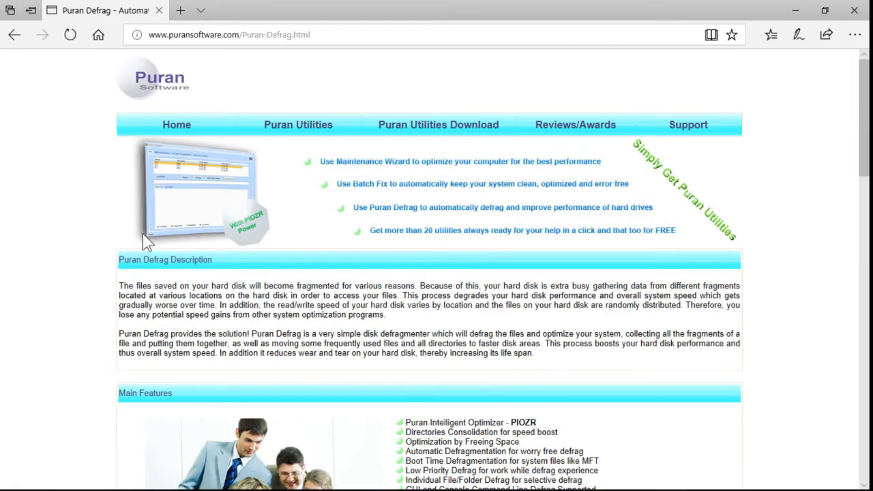
pyautogui.scroll(-3)
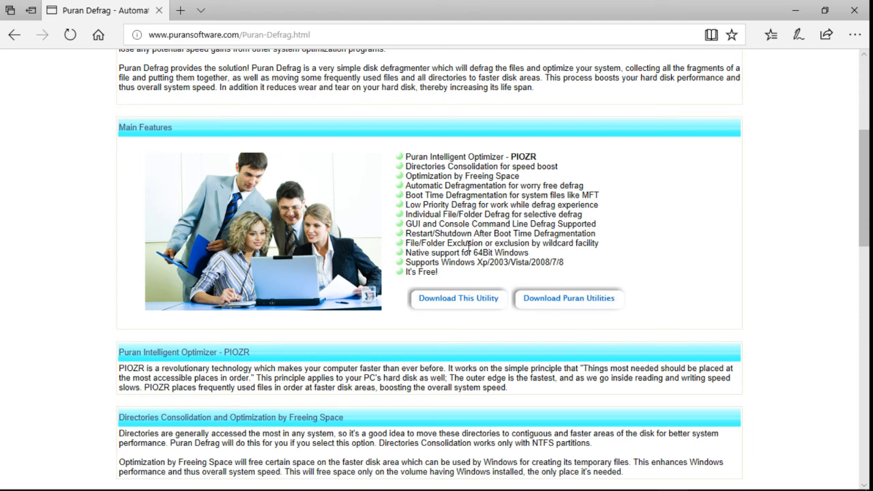
pyautogui.moveTo(463, 279)
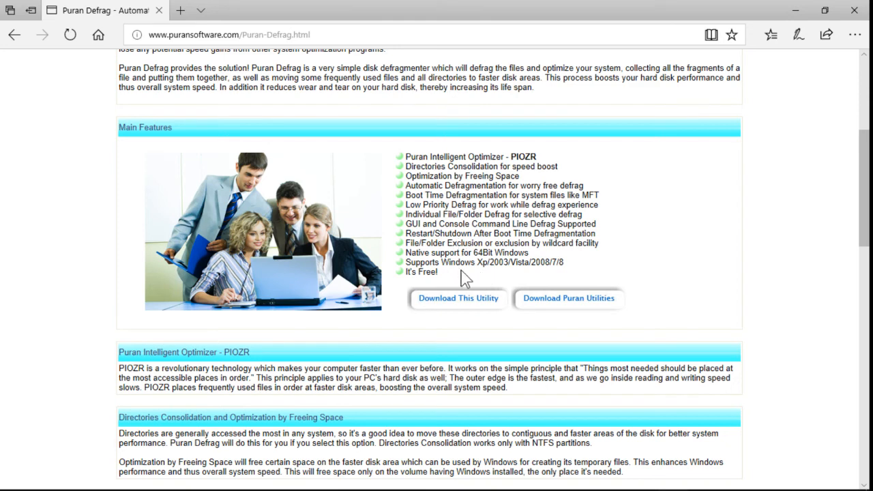
pyautogui.moveTo(473, 265)
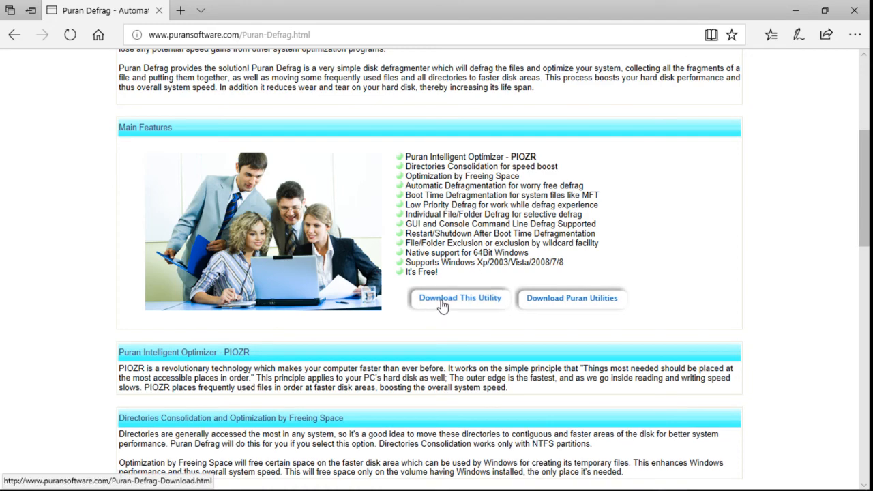
pyautogui.moveTo(450, 303)
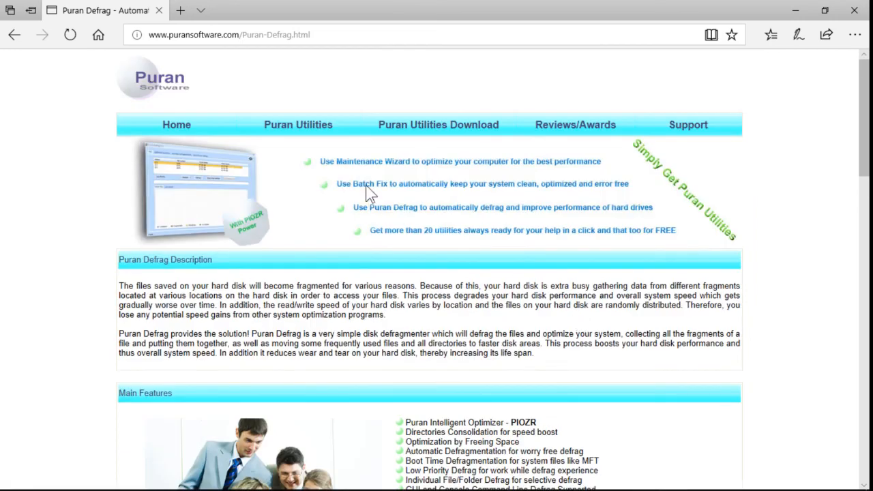
# Go to the Puran Utilities page in Edge and scroll down through the utility list
pyautogui.click(295, 124)
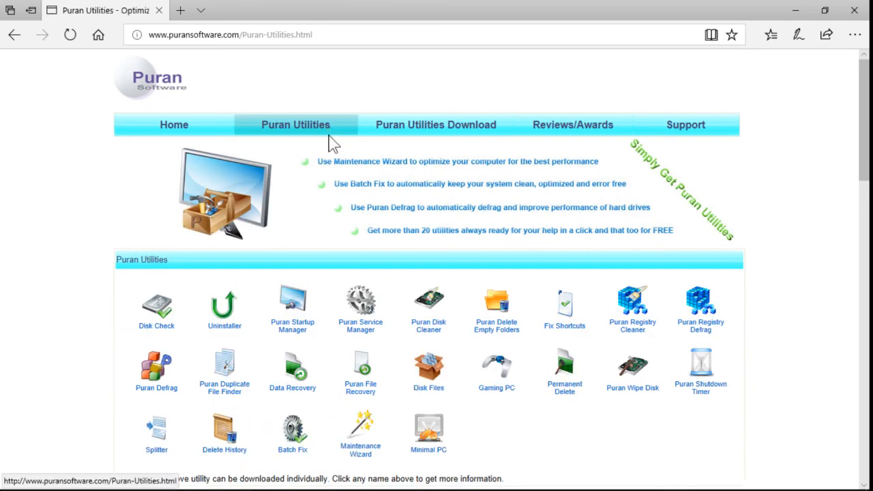
pyautogui.scroll(-3)
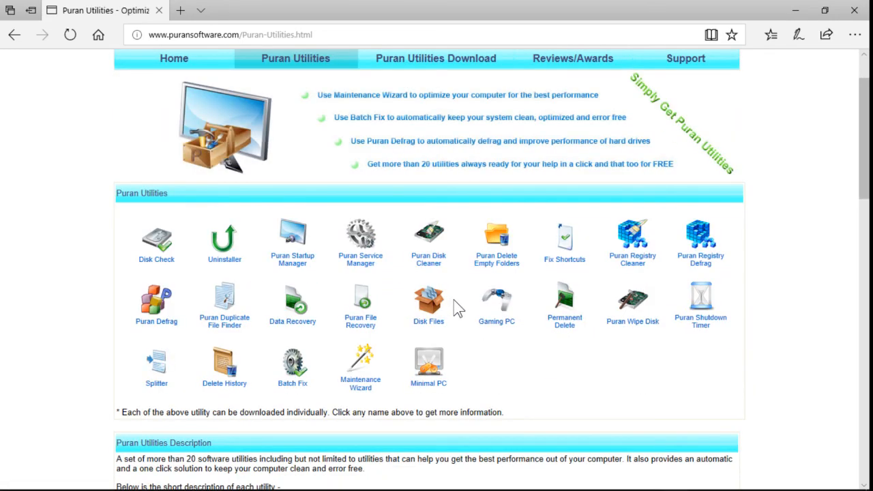
pyautogui.scroll(-3)
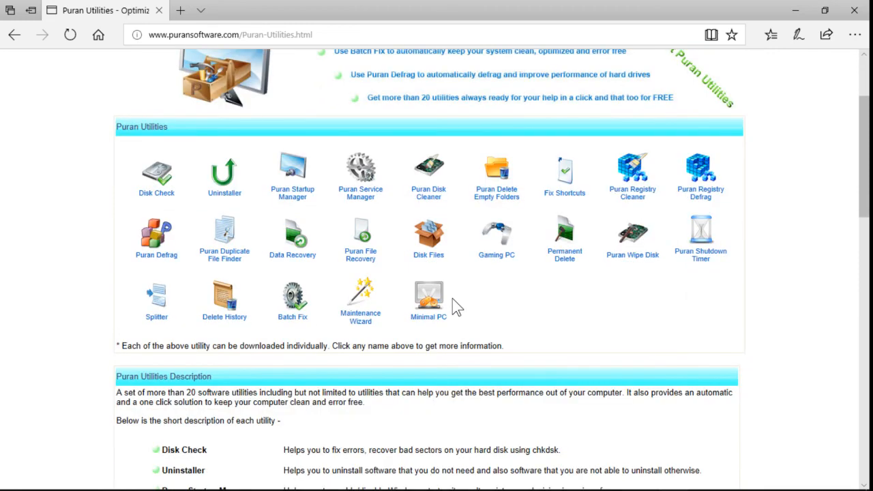
pyautogui.moveTo(571, 174)
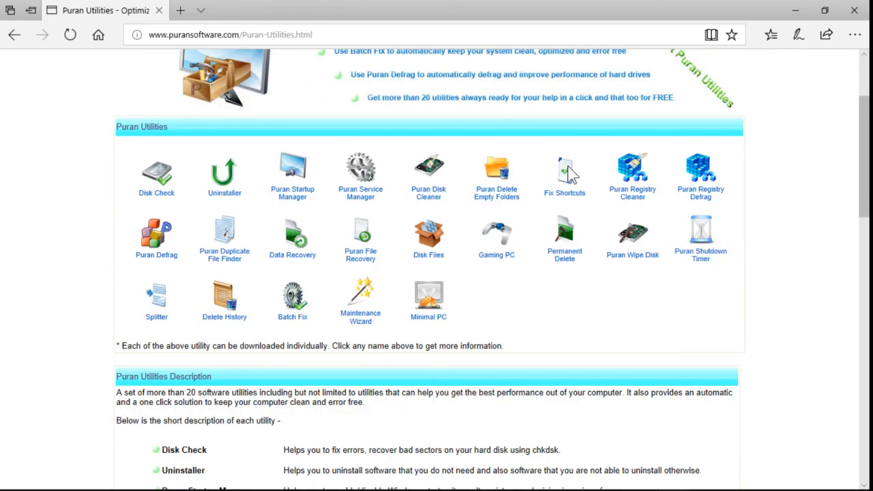
pyautogui.moveTo(460, 208)
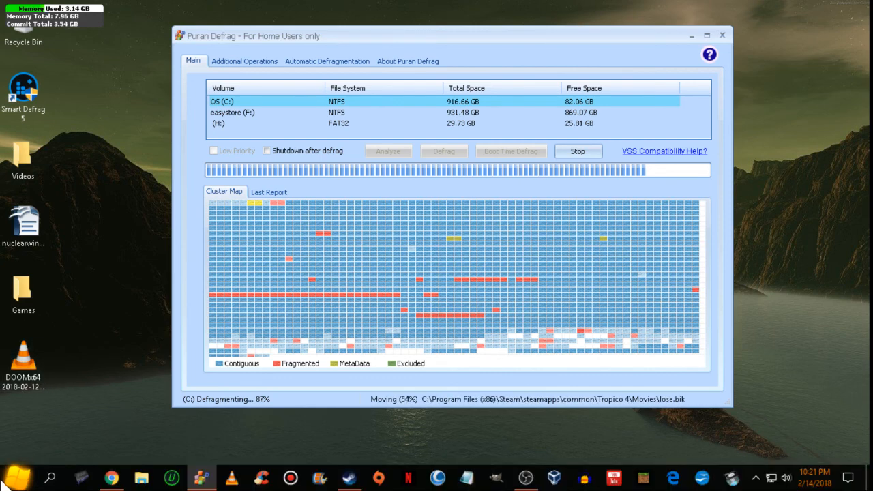
pyautogui.moveTo(351, 402)
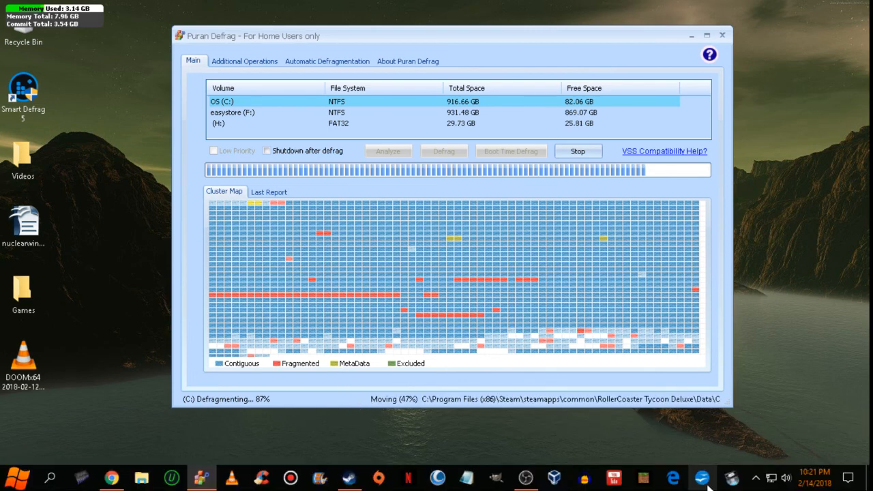
pyautogui.moveTo(524, 477)
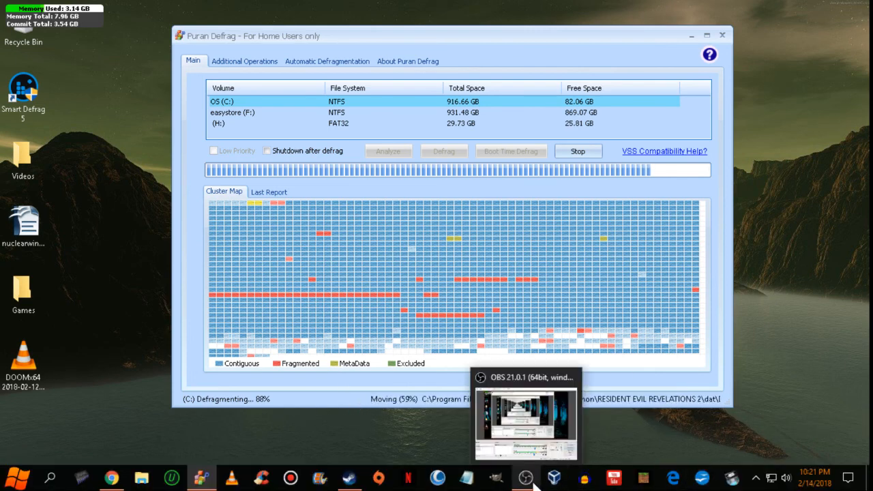